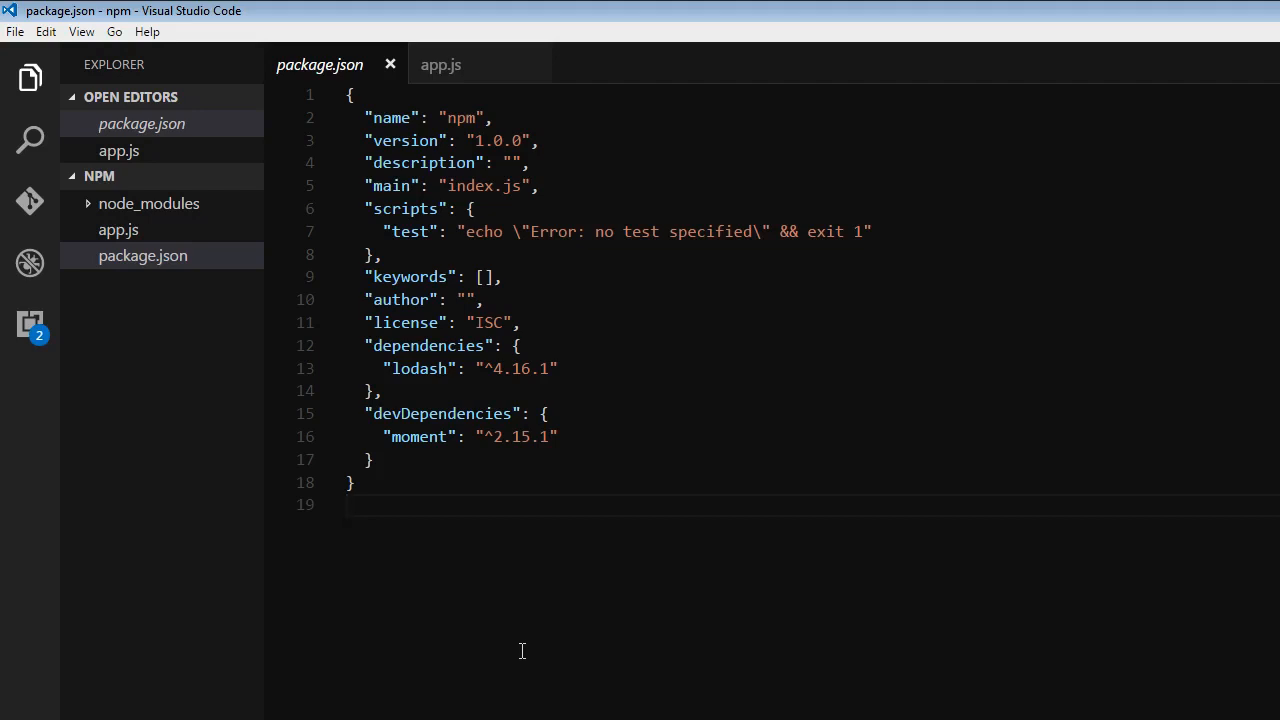
mouse_move(652, 464)
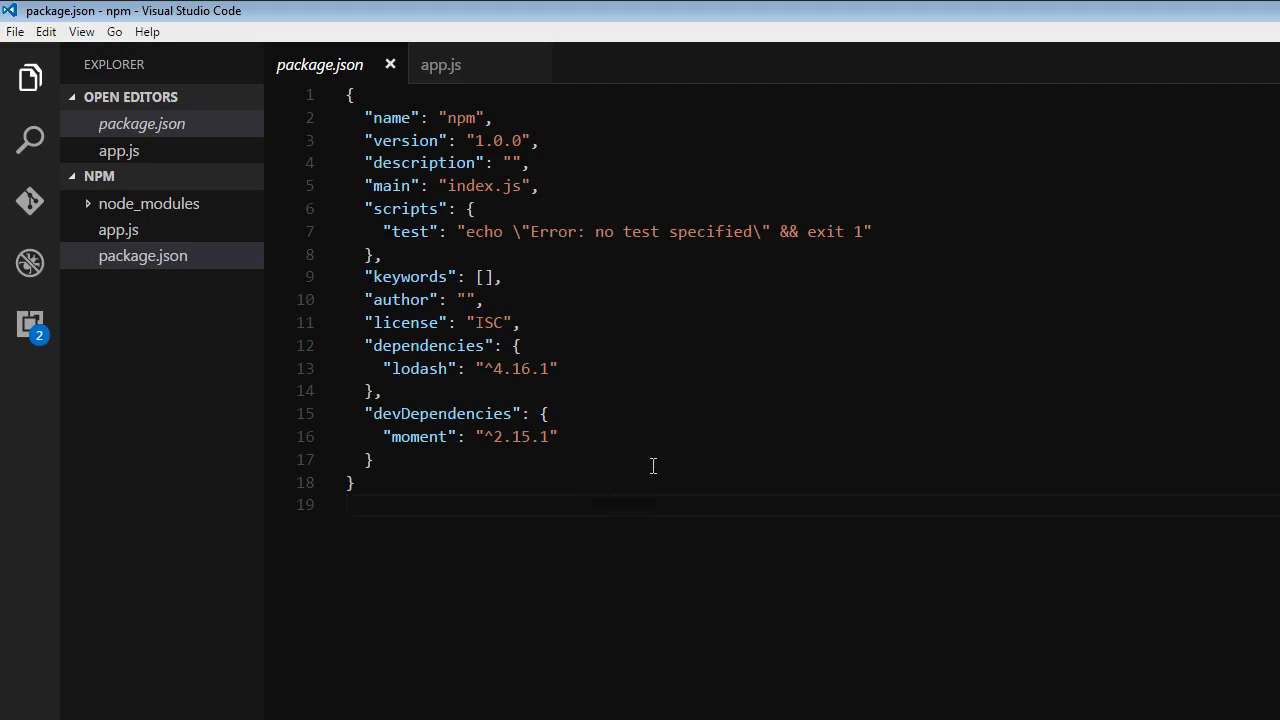
mouse_move(828, 216)
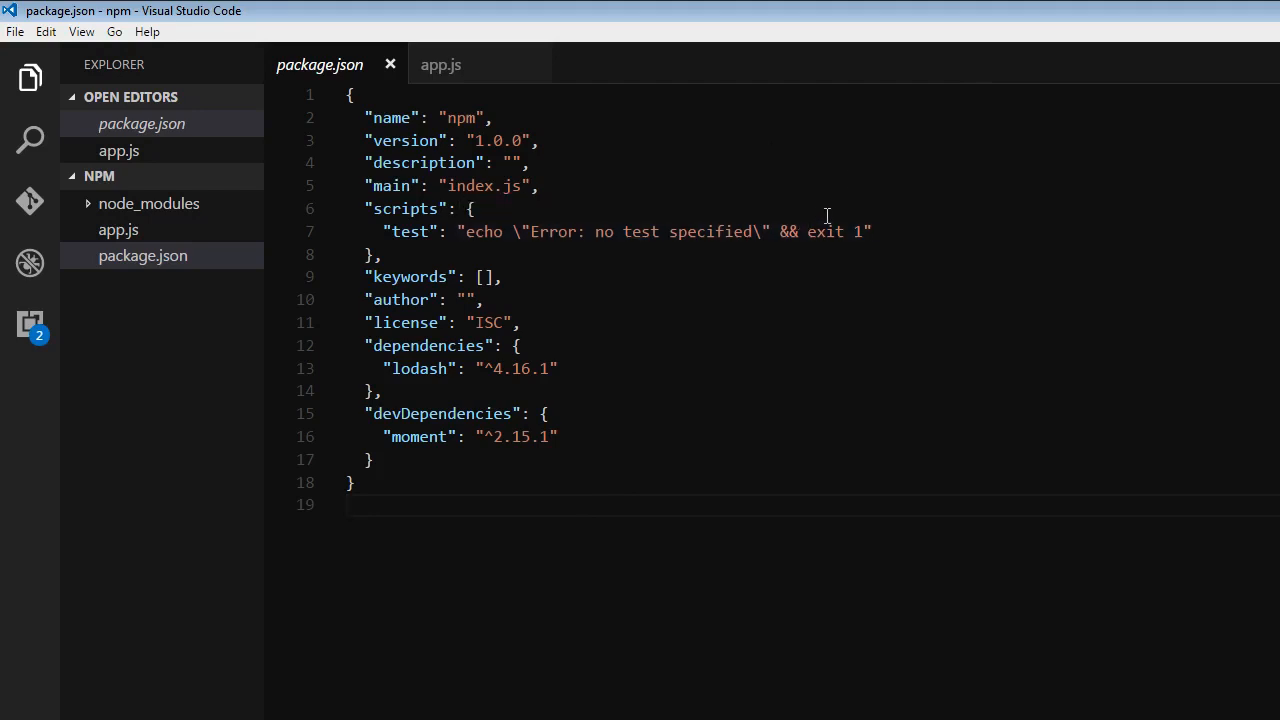
mouse_move(404, 208)
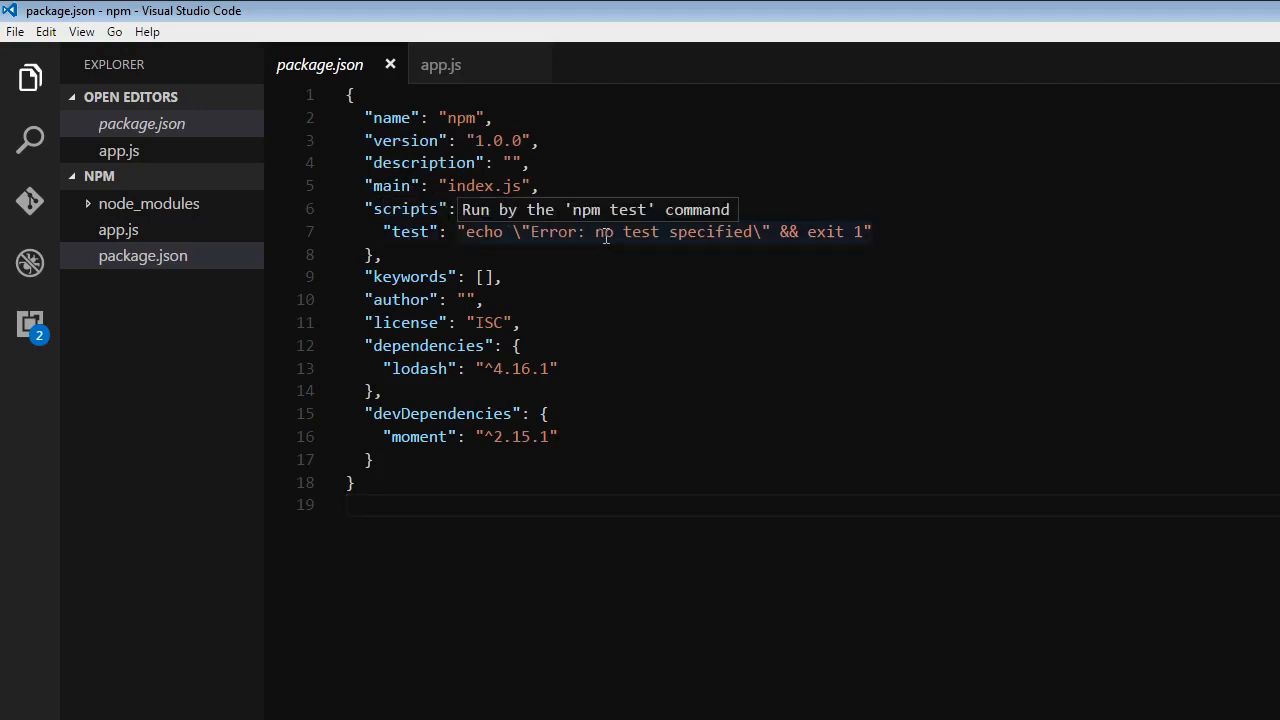
mouse_move(764, 272)
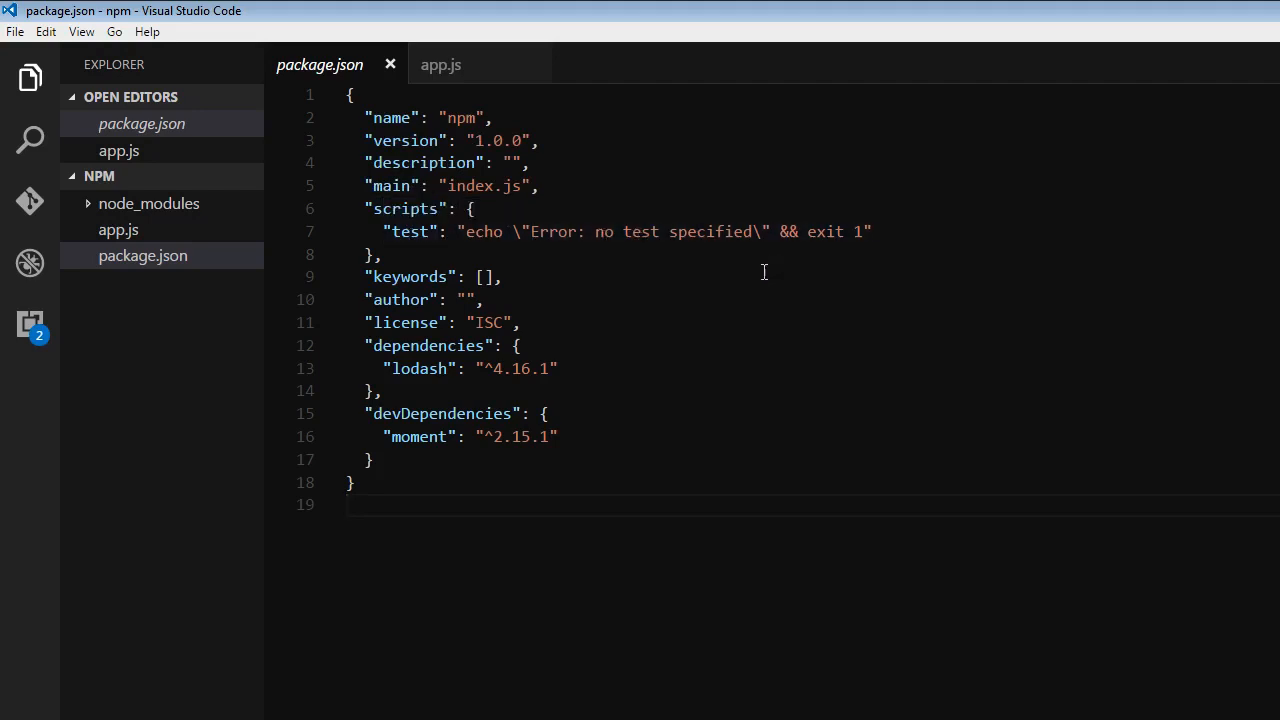
mouse_move(728, 276)
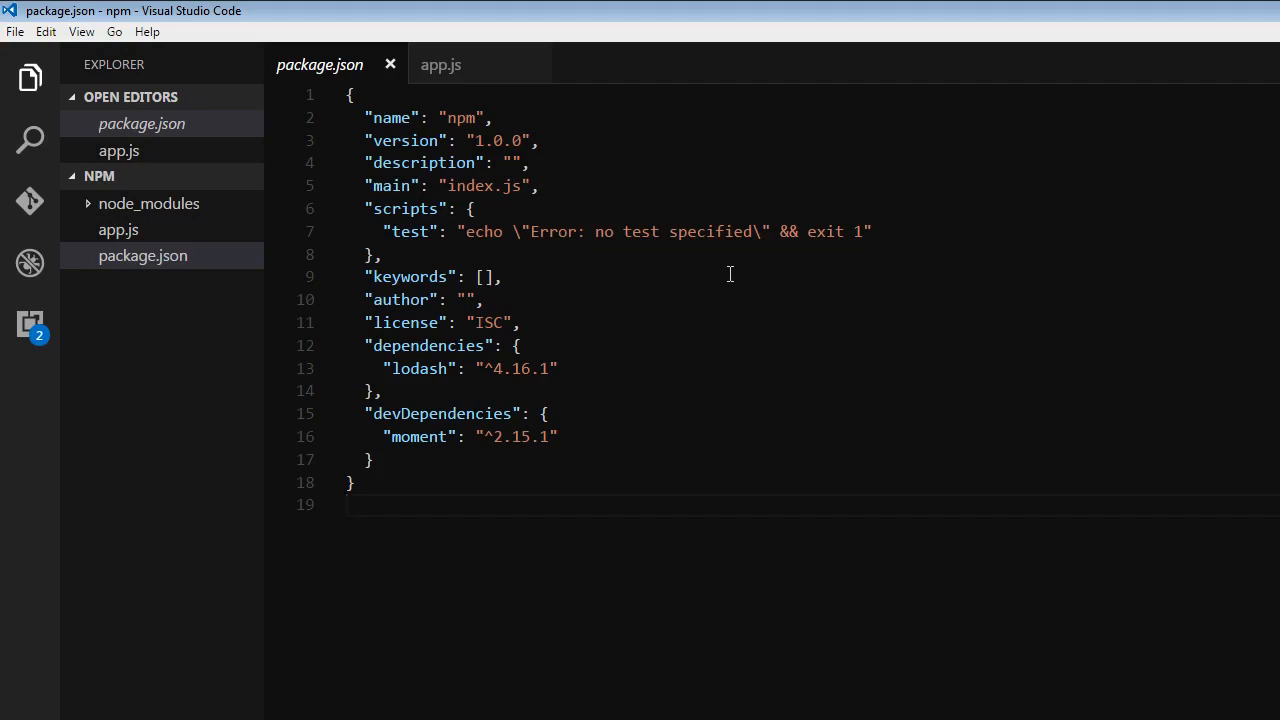
mouse_move(696, 308)
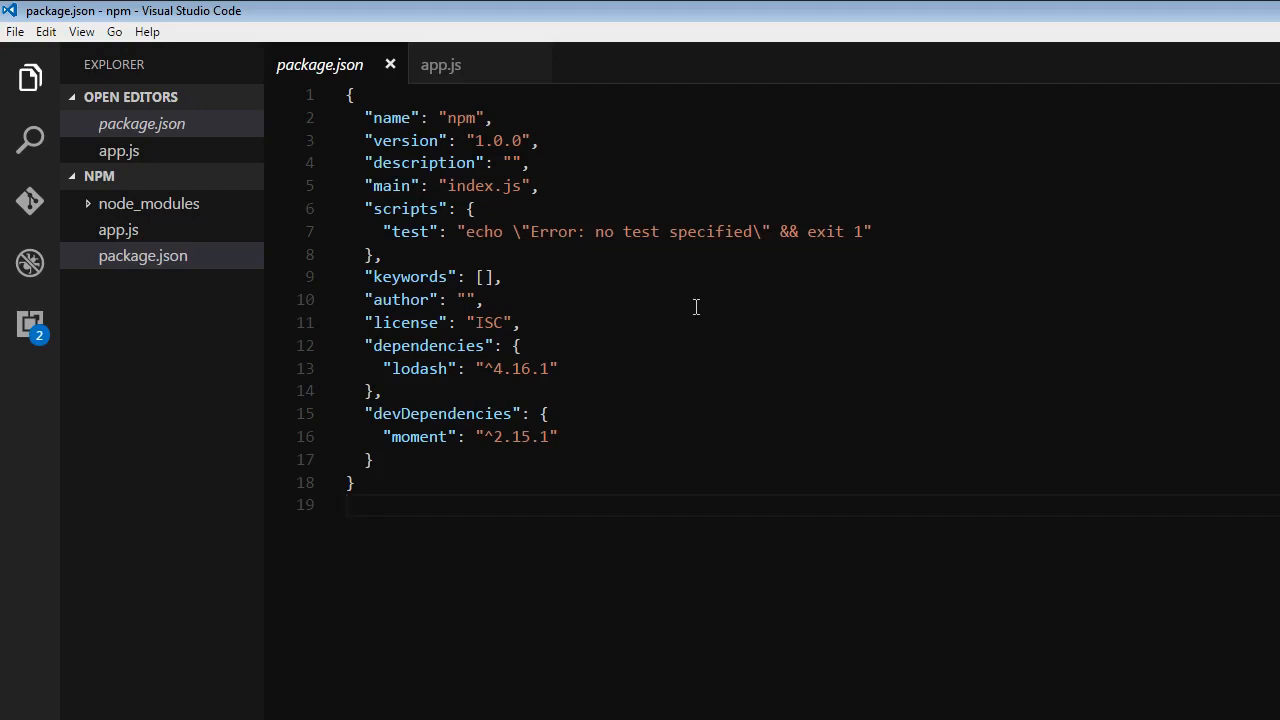
mouse_move(686, 312)
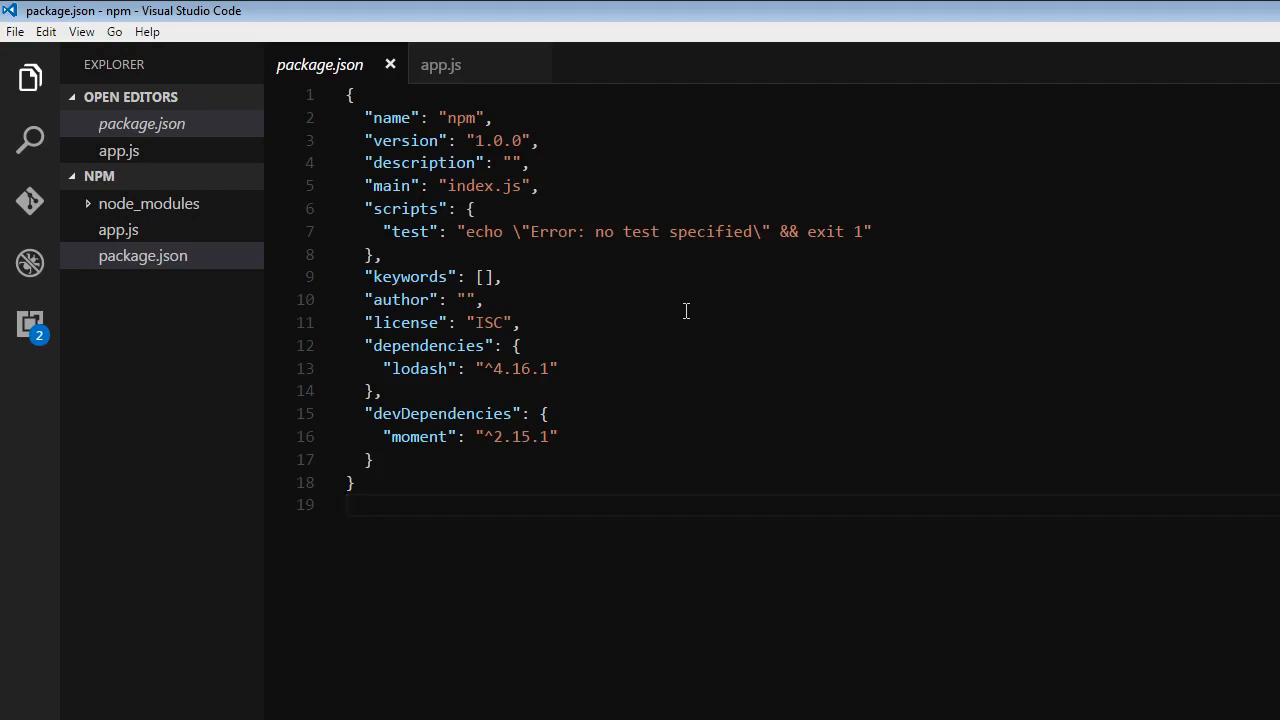
Show app.js with its console.log('Npm Script Test') line in the editor.
click(118, 230)
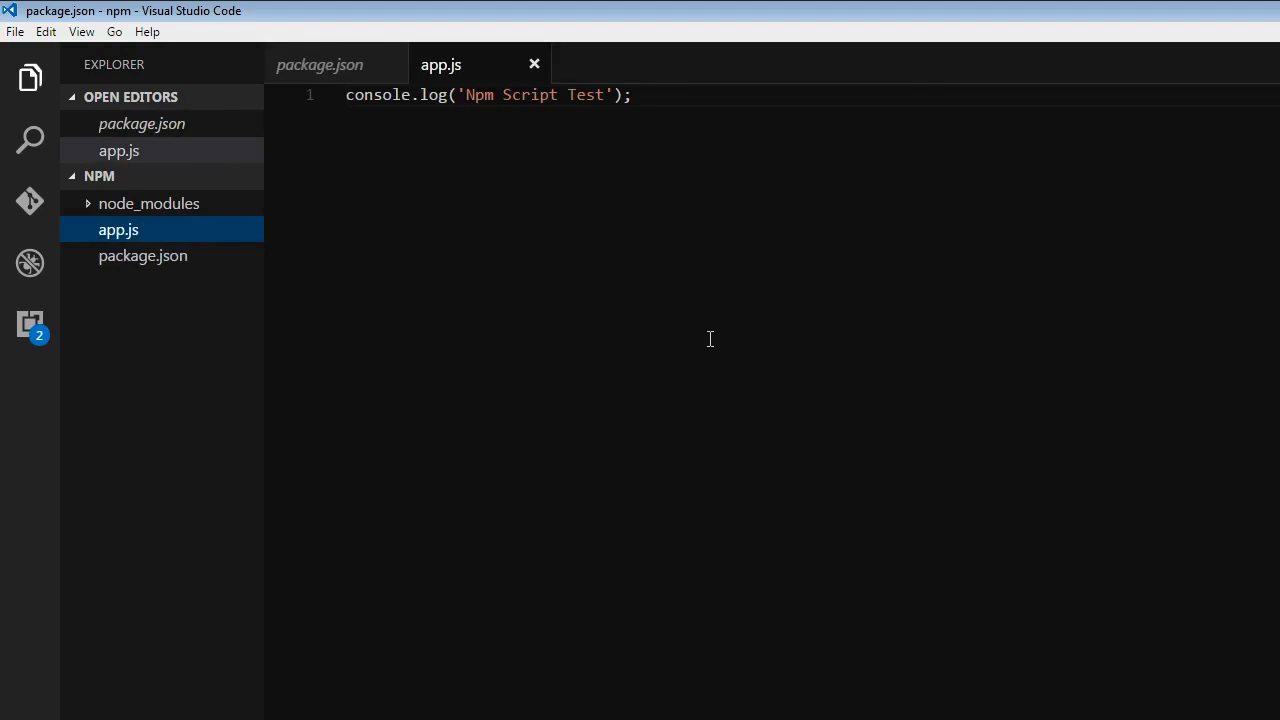
mouse_move(500, 234)
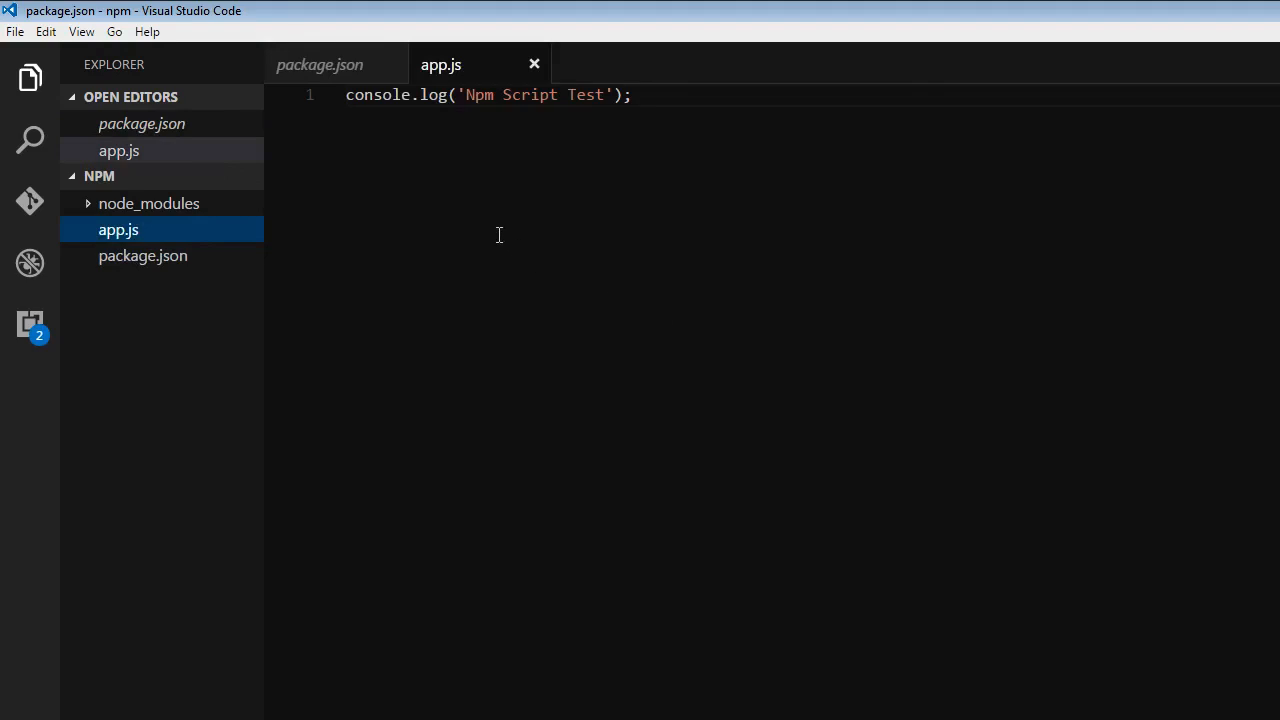
mouse_move(526, 118)
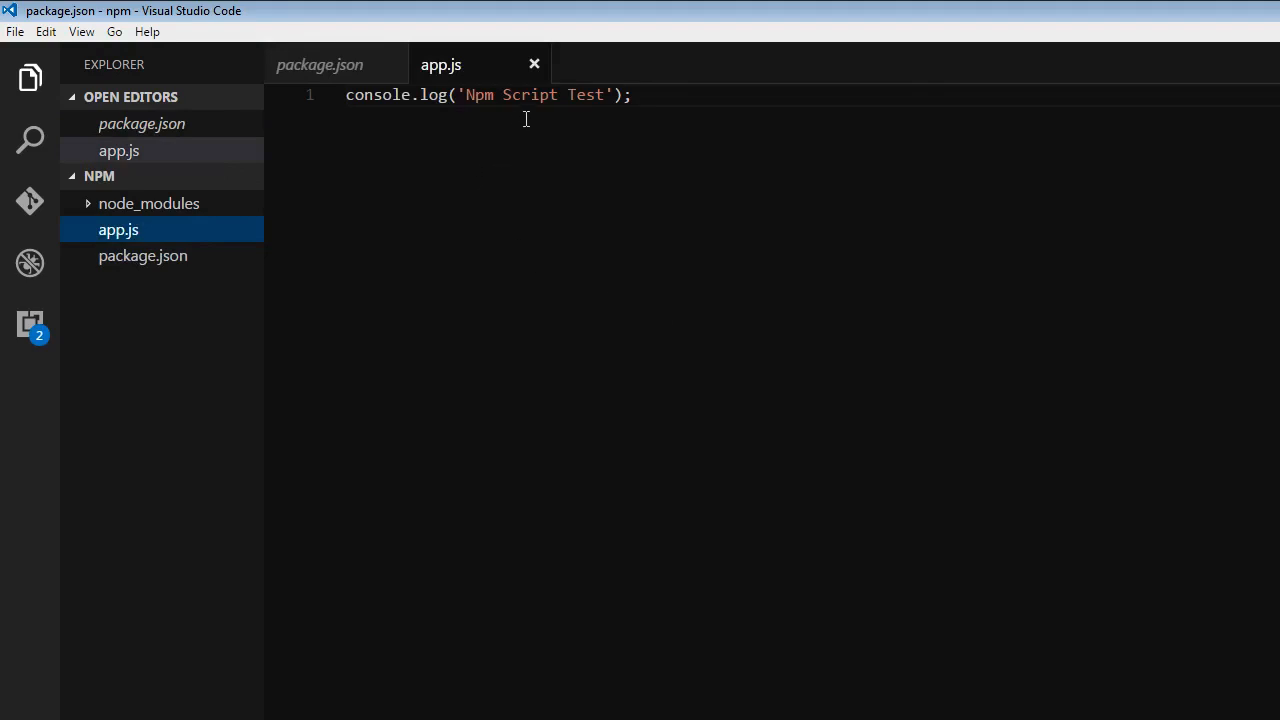
mouse_move(688, 172)
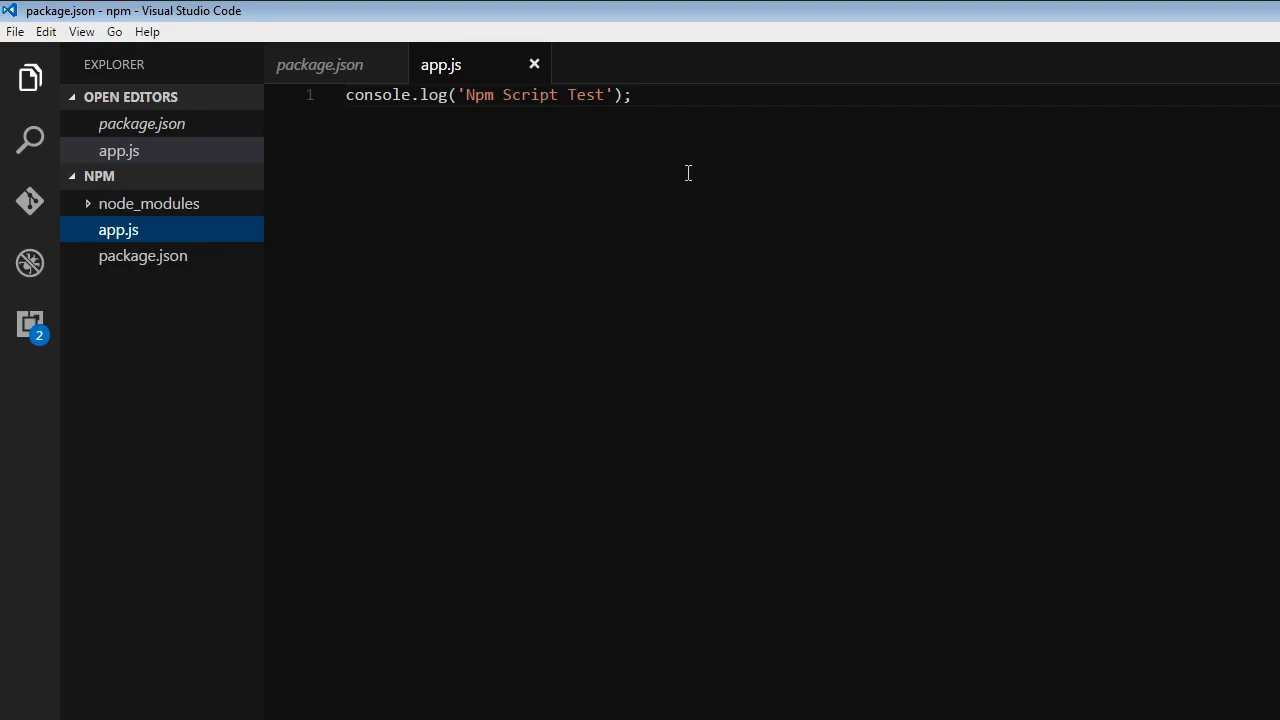
mouse_move(398, 692)
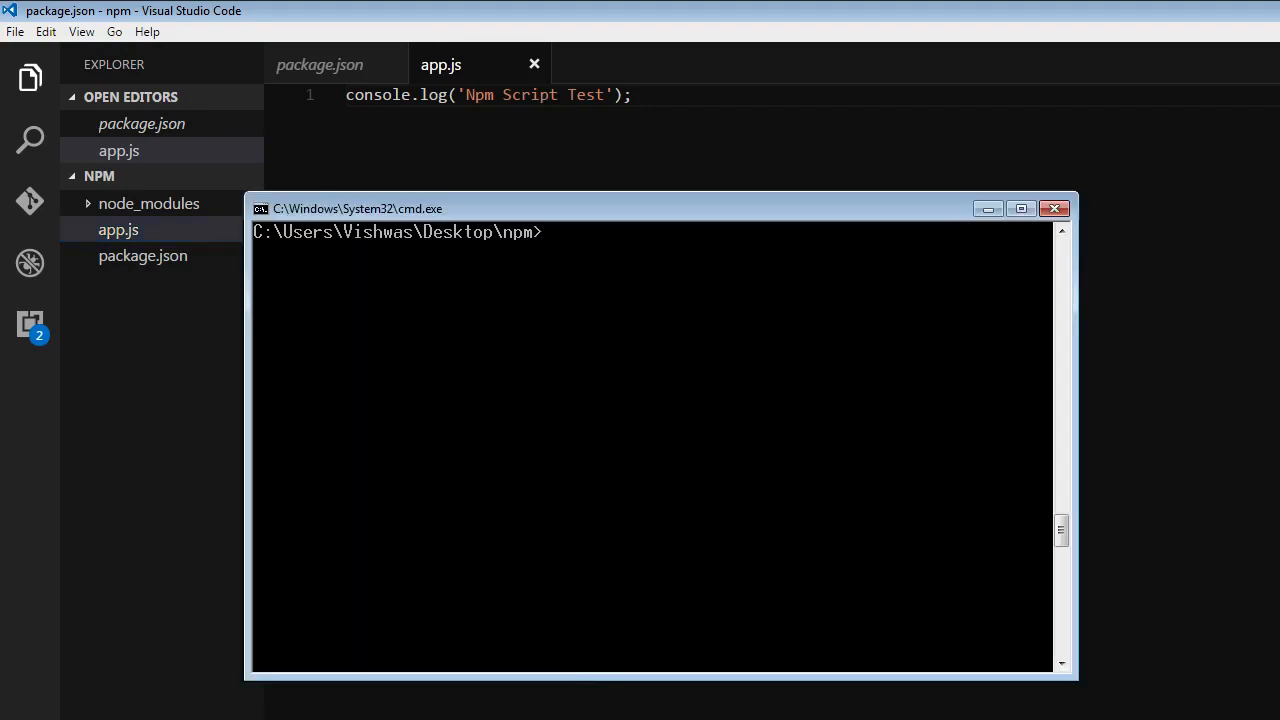
Run node app.js in Command Prompt so it prints Npm Script Test.
text(node a)
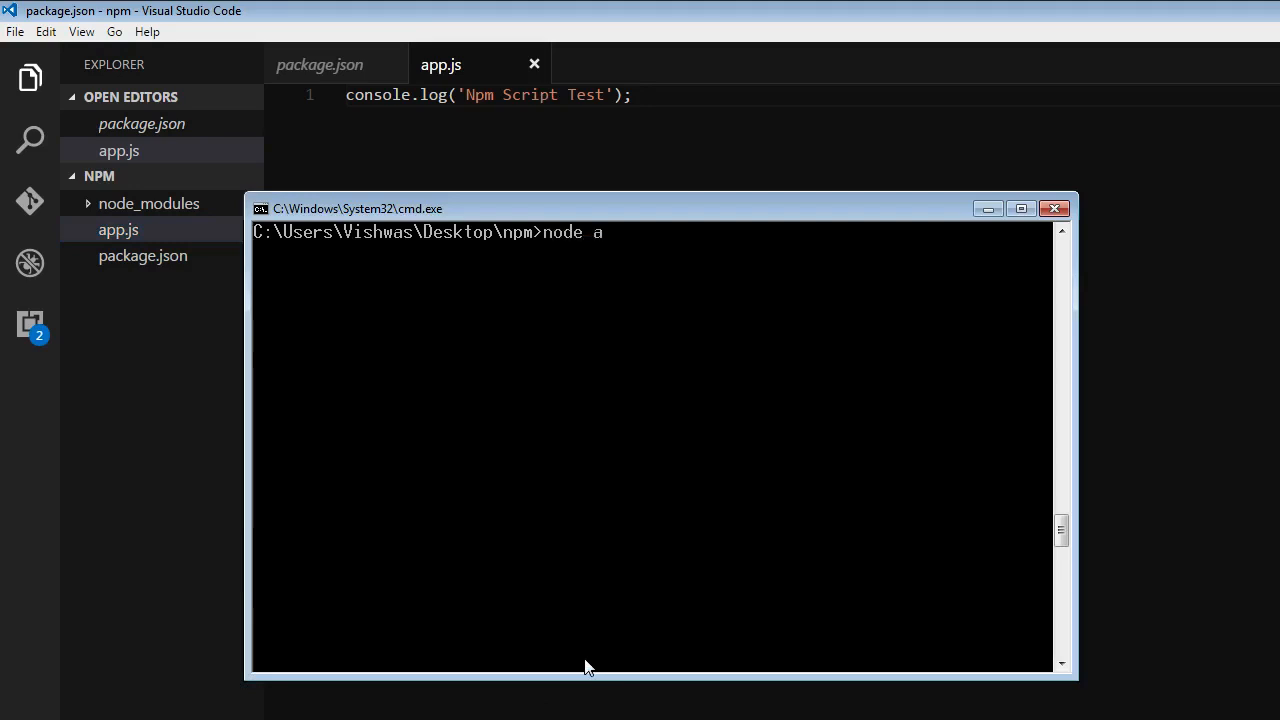
key(Return)
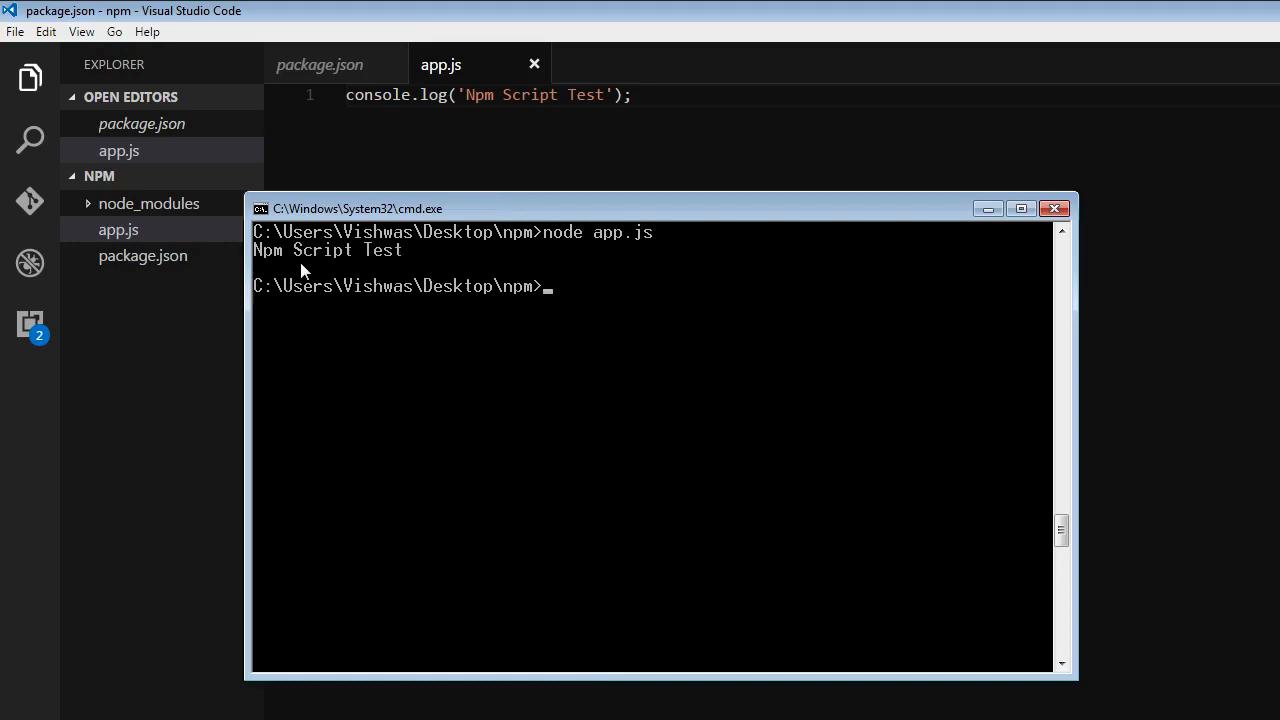
mouse_move(436, 268)
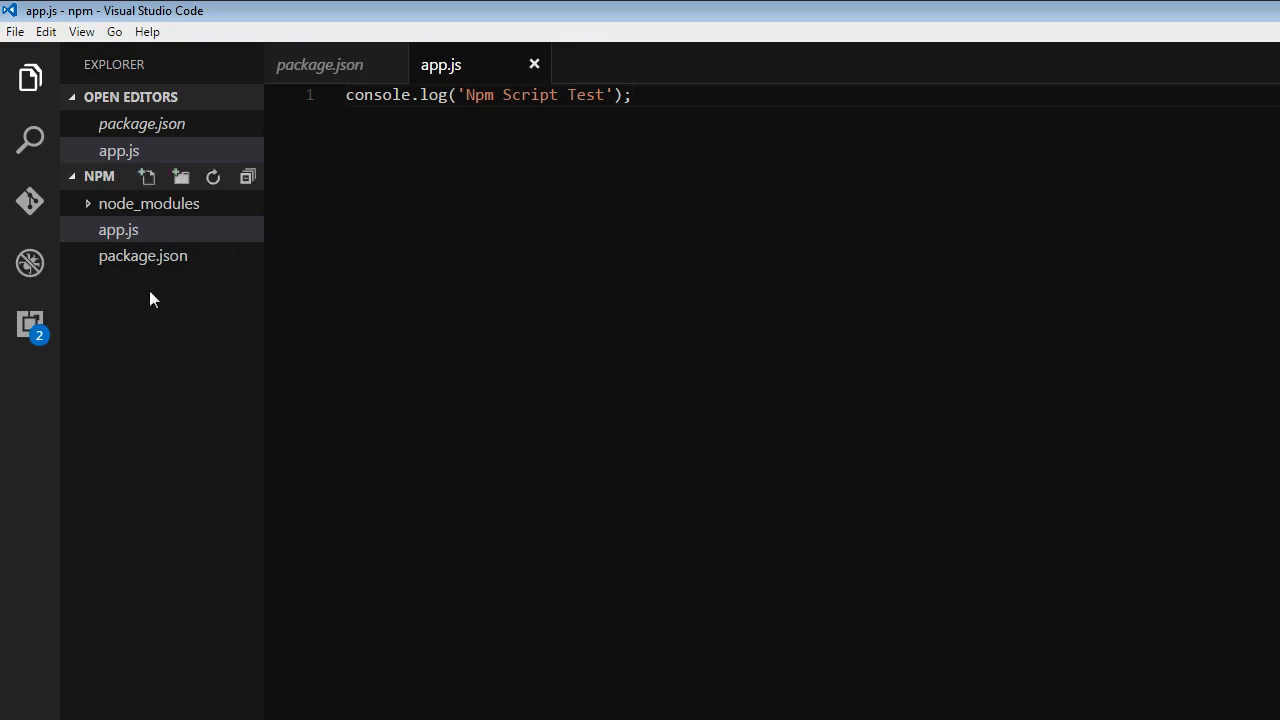
Replace the test script in package.json with "start": "node app.js" and save.
click(142, 256)
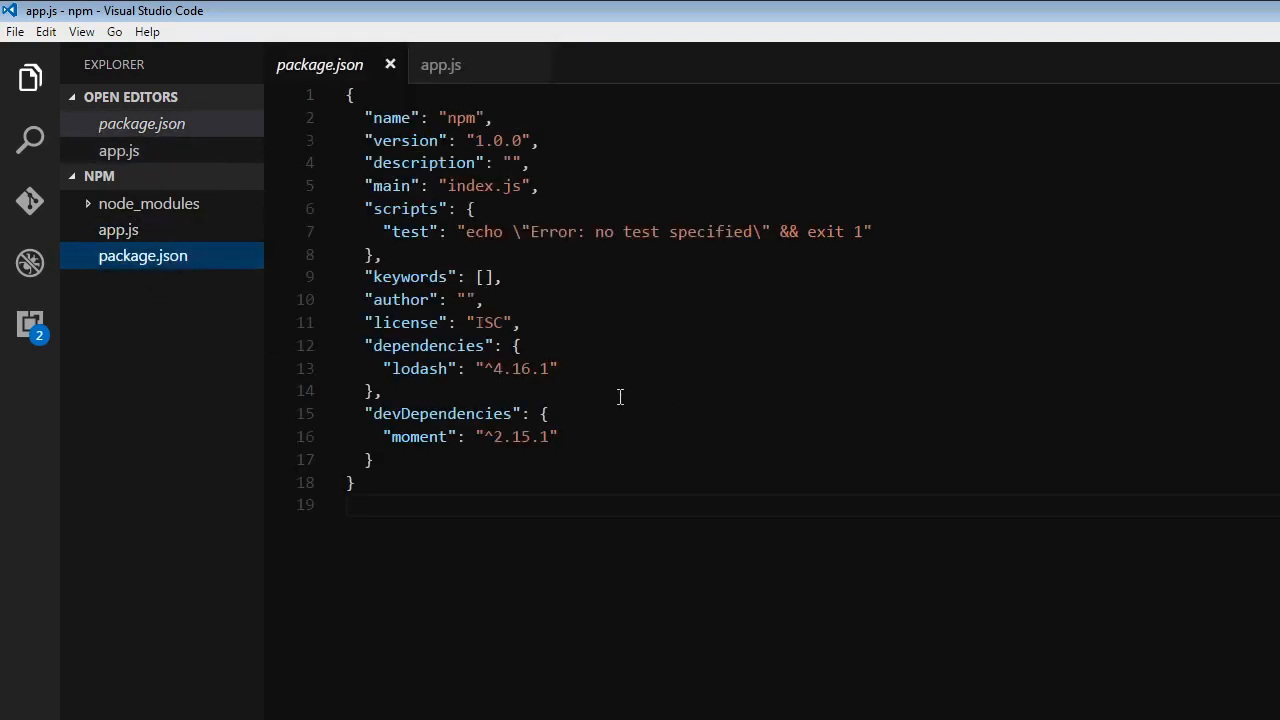
mouse_move(410, 232)
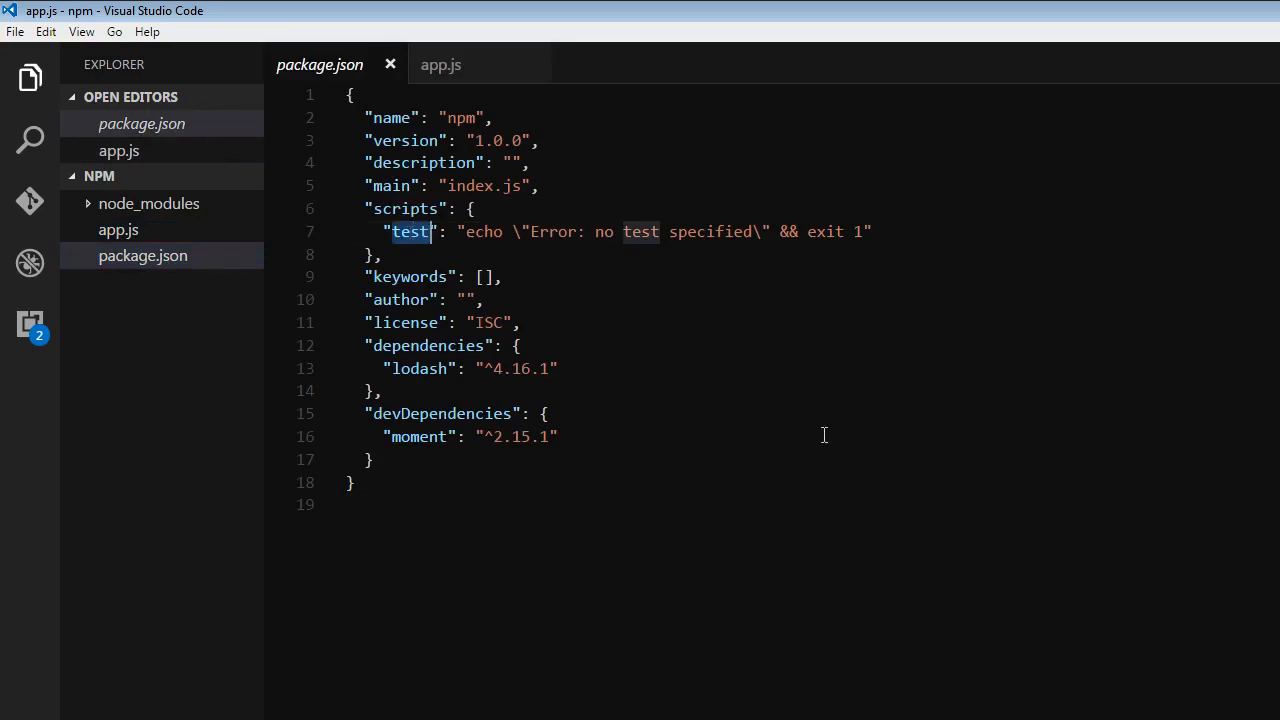
text(start)
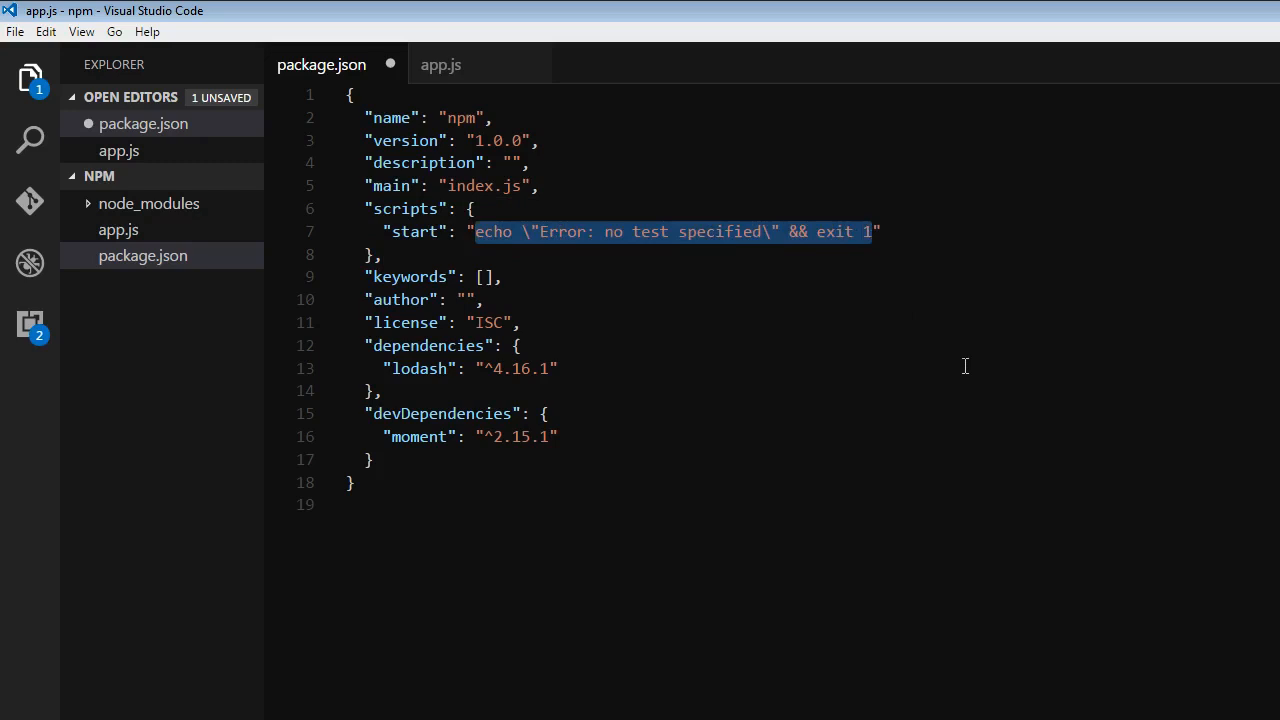
text(no")
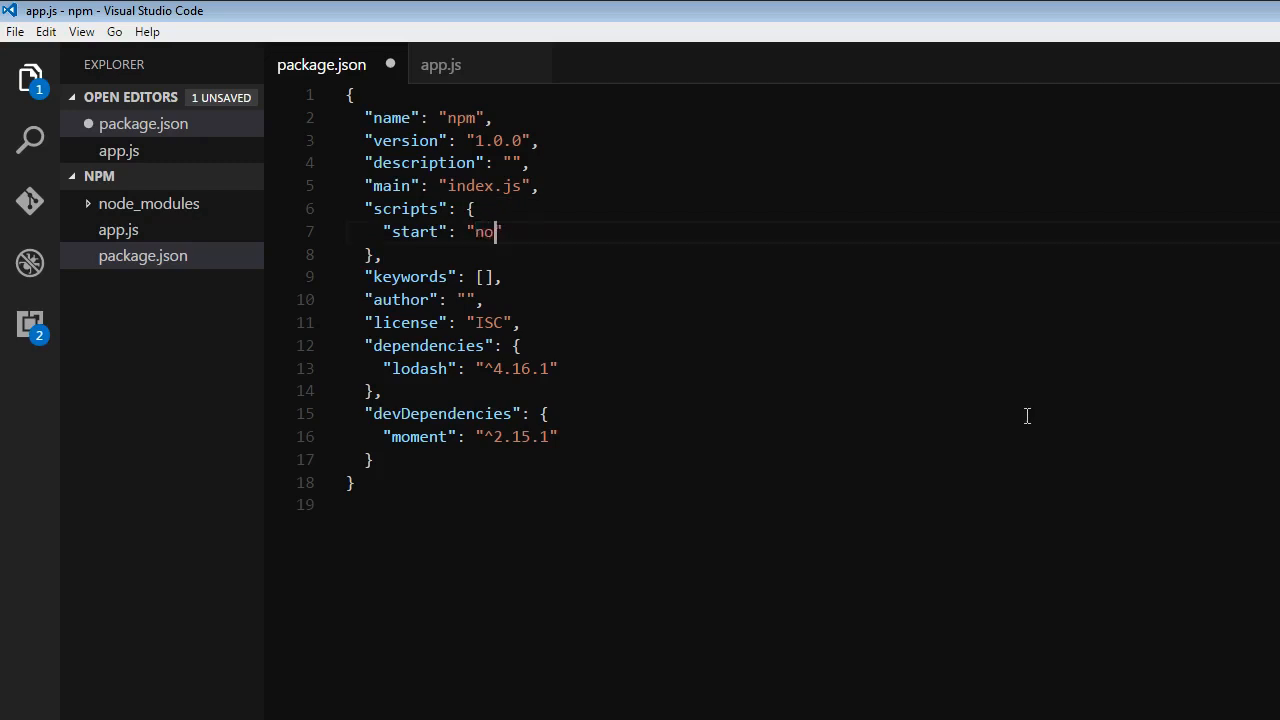
text(de app.j)
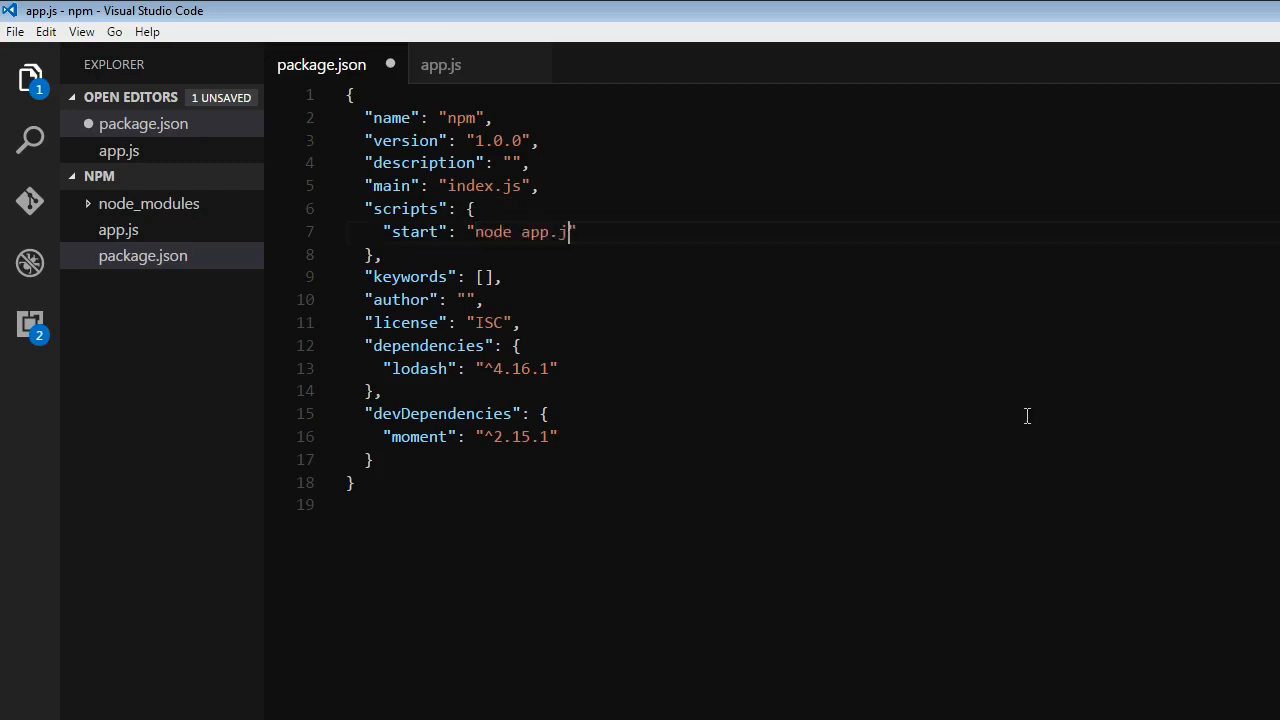
key(ctrl+s)
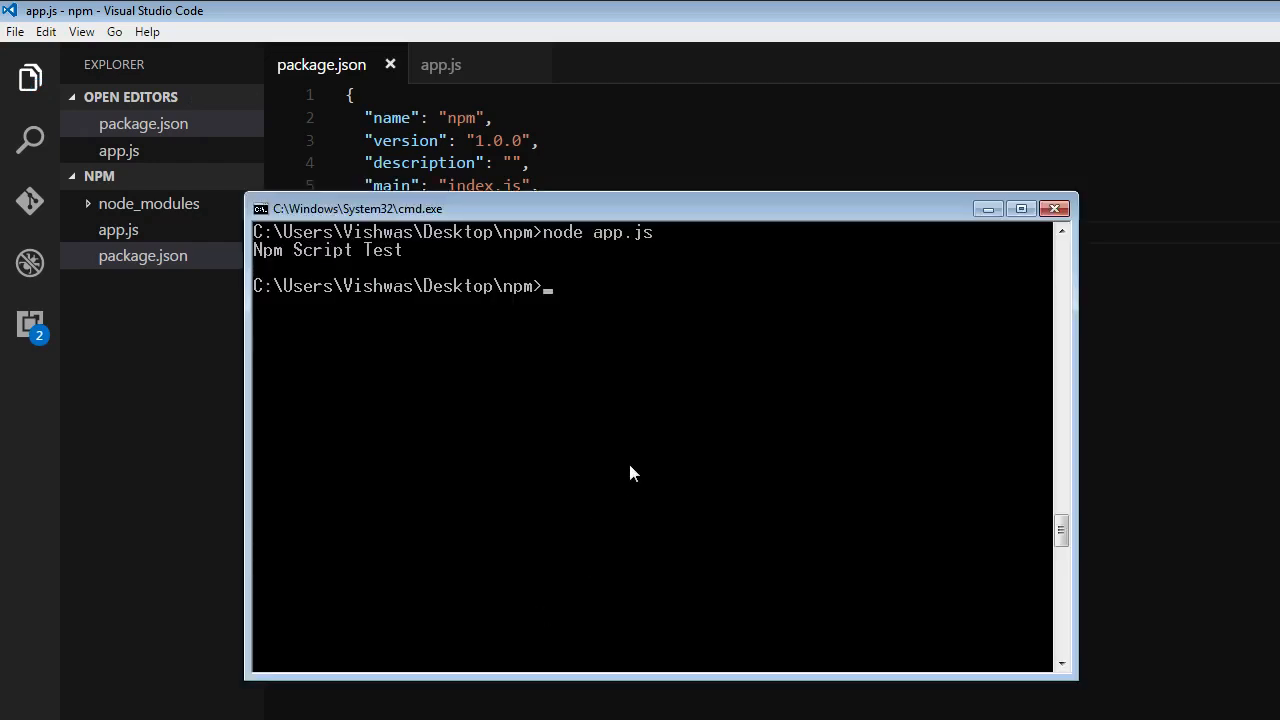
Run npm start so the start script executes node app.js and prints Npm Script Test.
text(npm start)
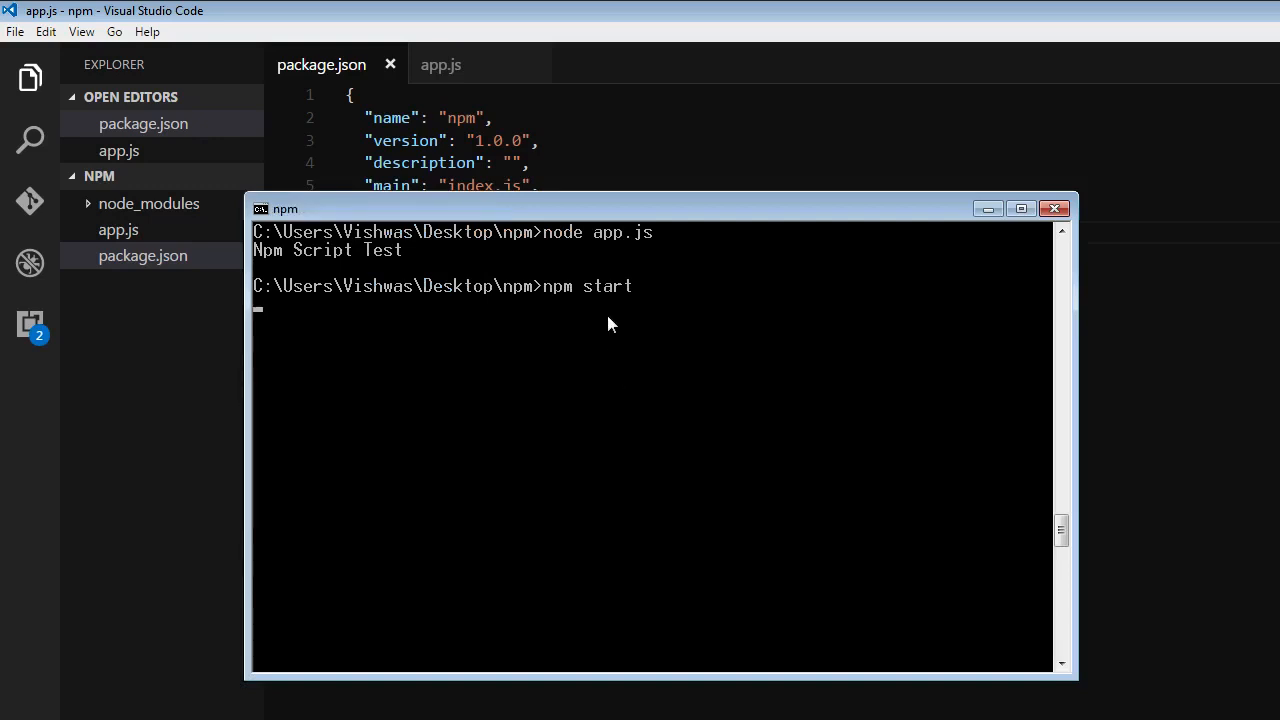
key(Return)
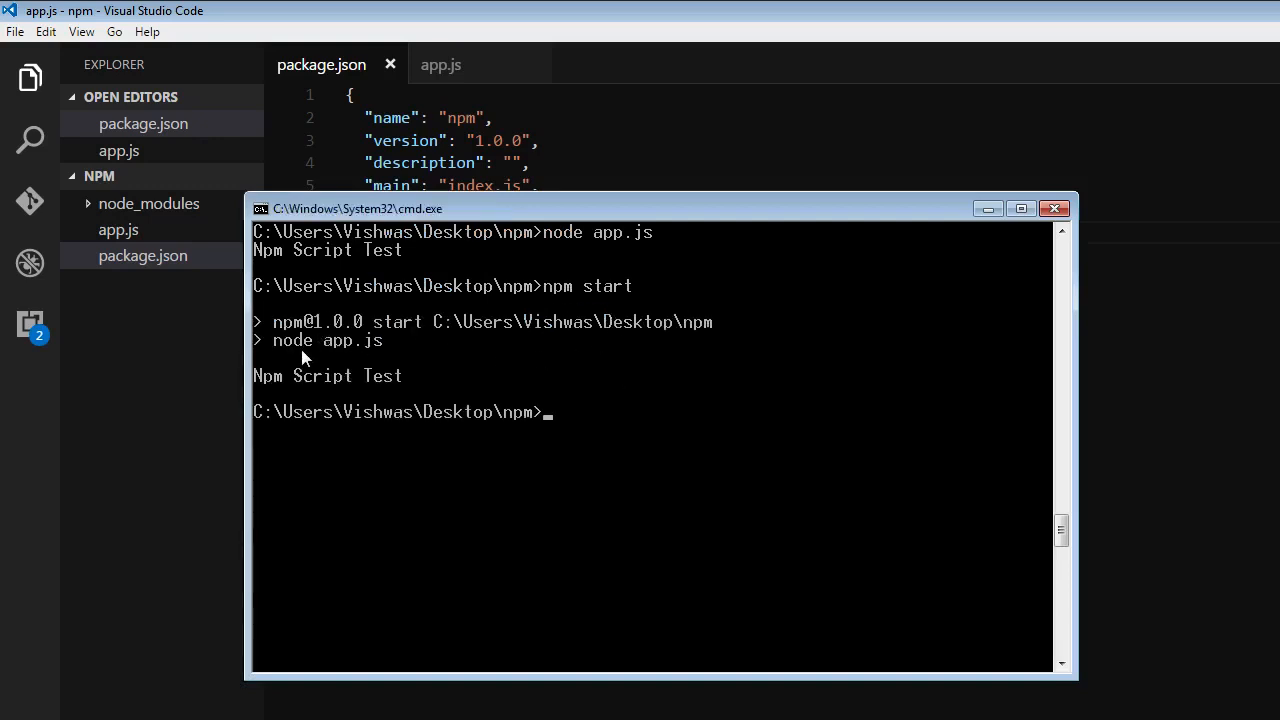
mouse_move(270, 396)
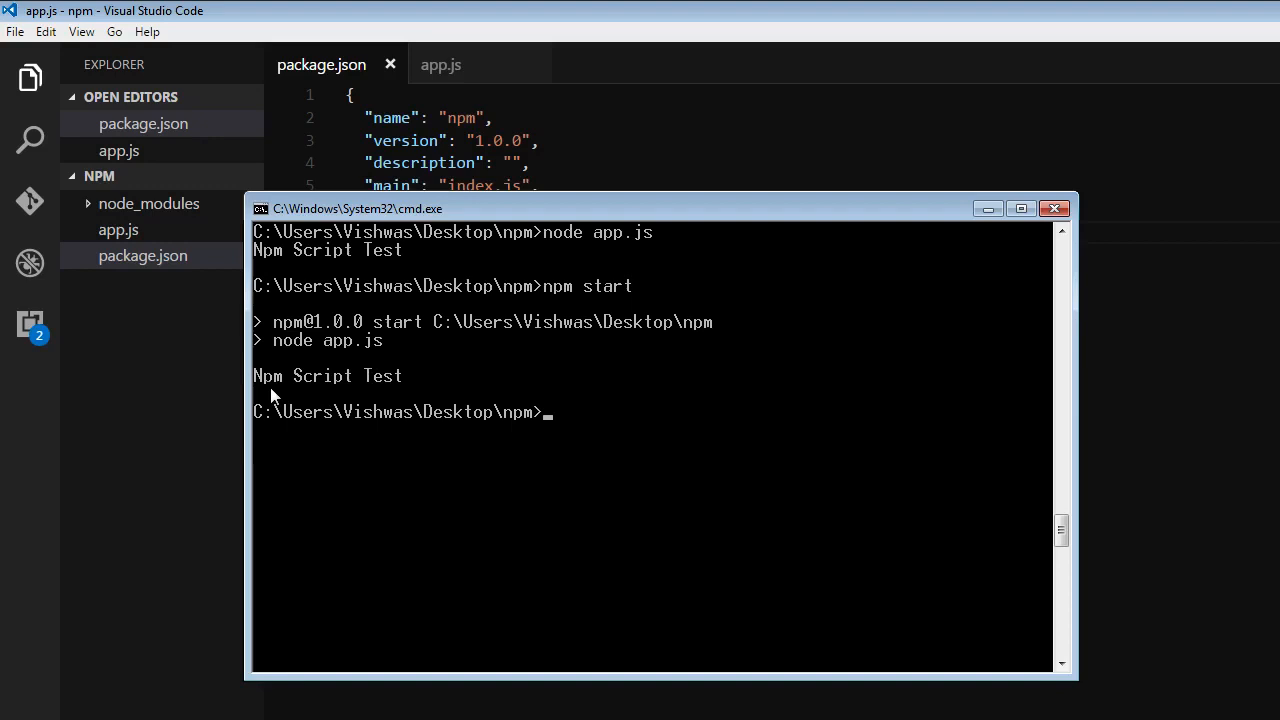
mouse_move(424, 392)
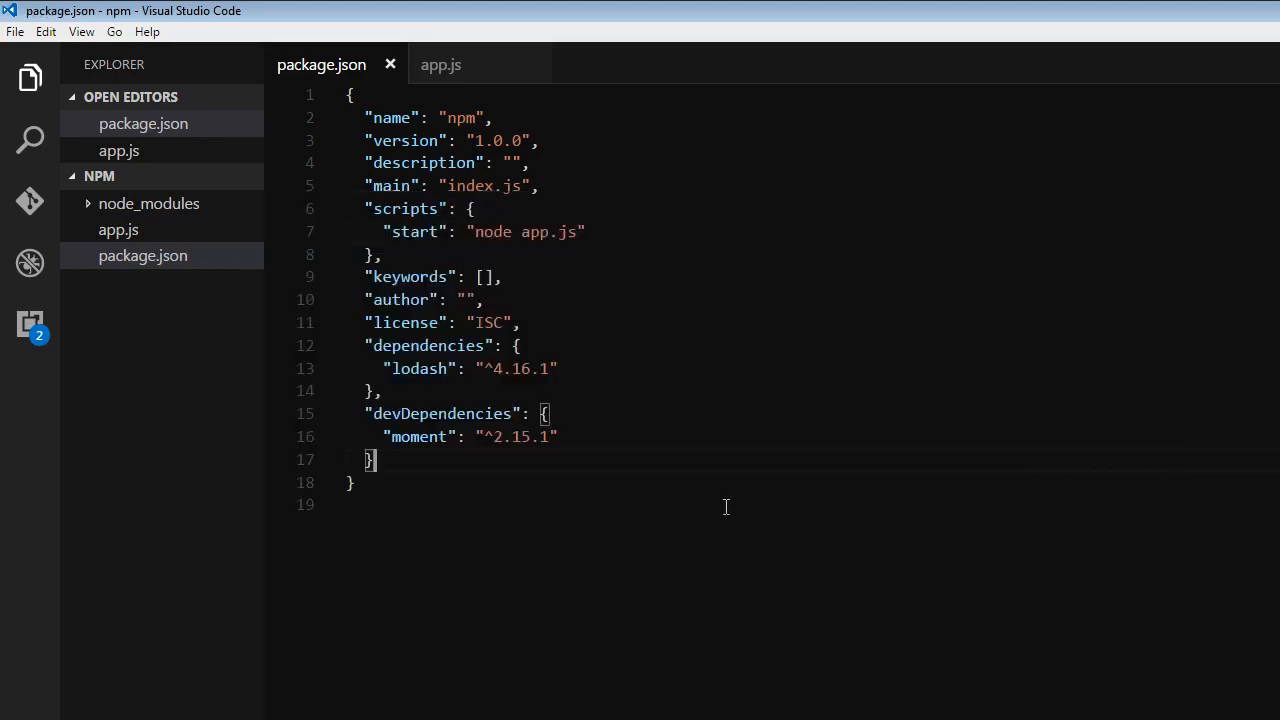
mouse_move(430, 344)
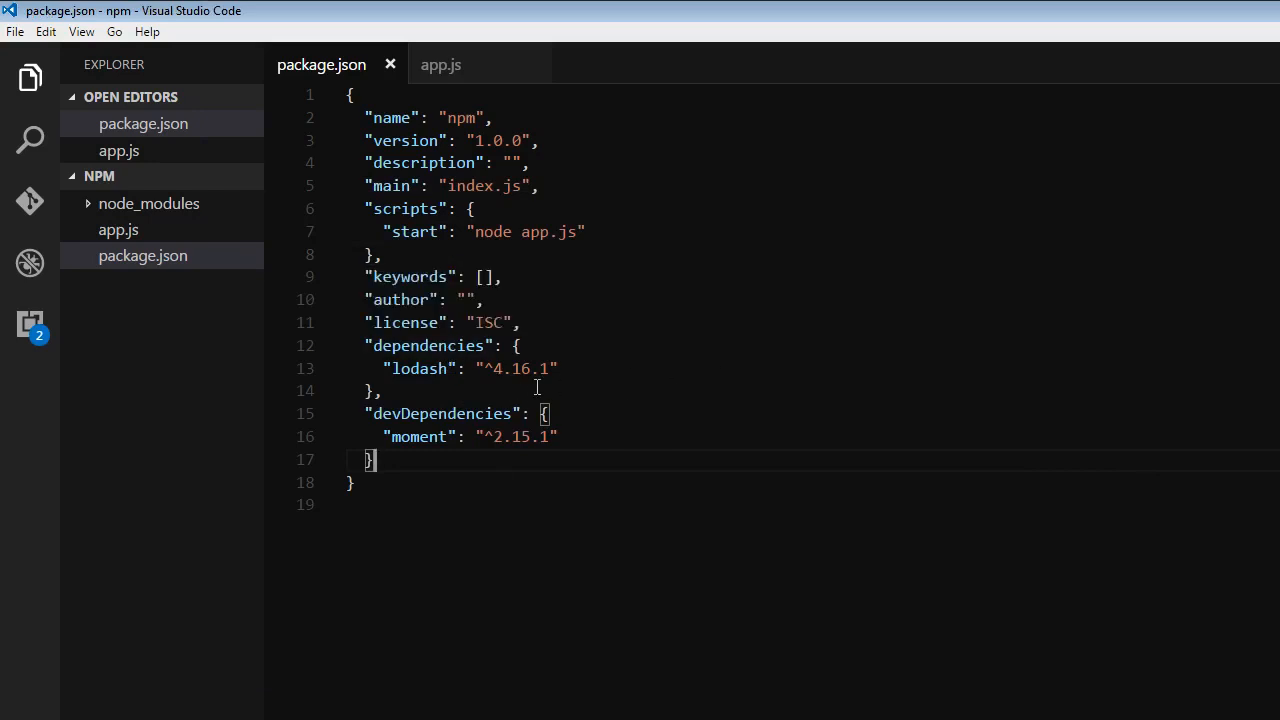
mouse_move(416, 232)
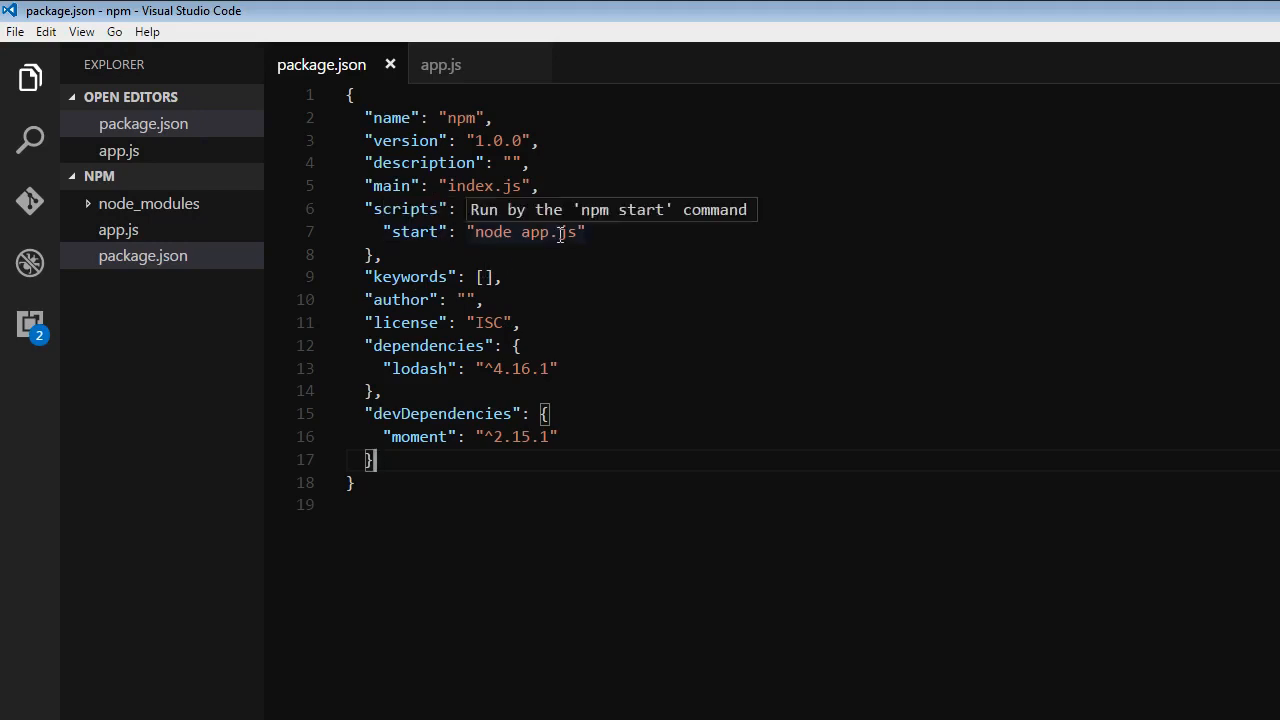
mouse_move(700, 366)
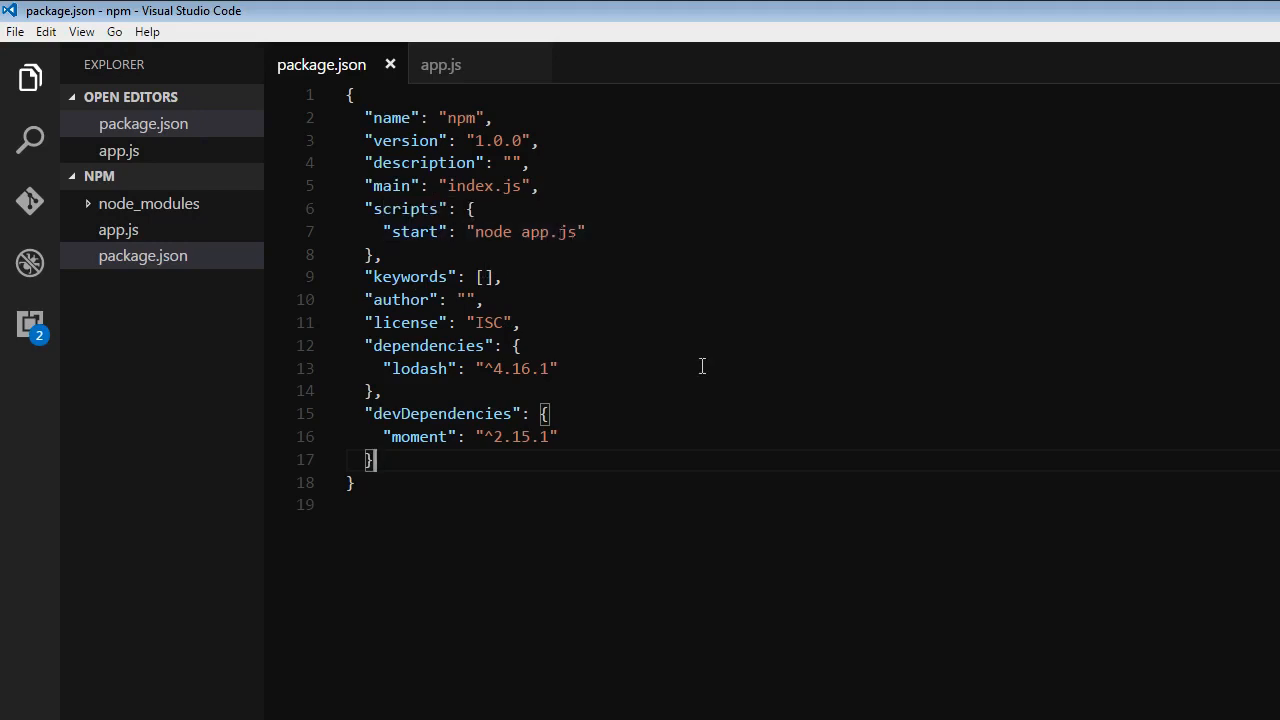
mouse_move(650, 338)
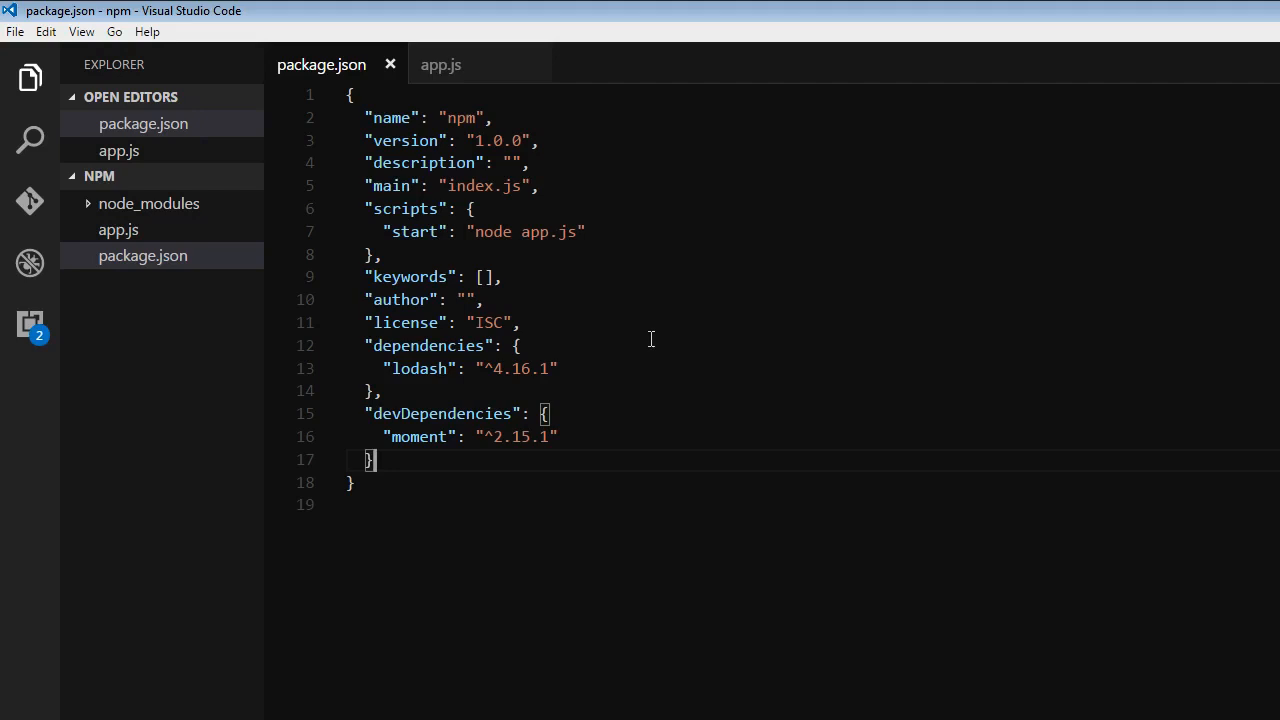
mouse_move(736, 316)
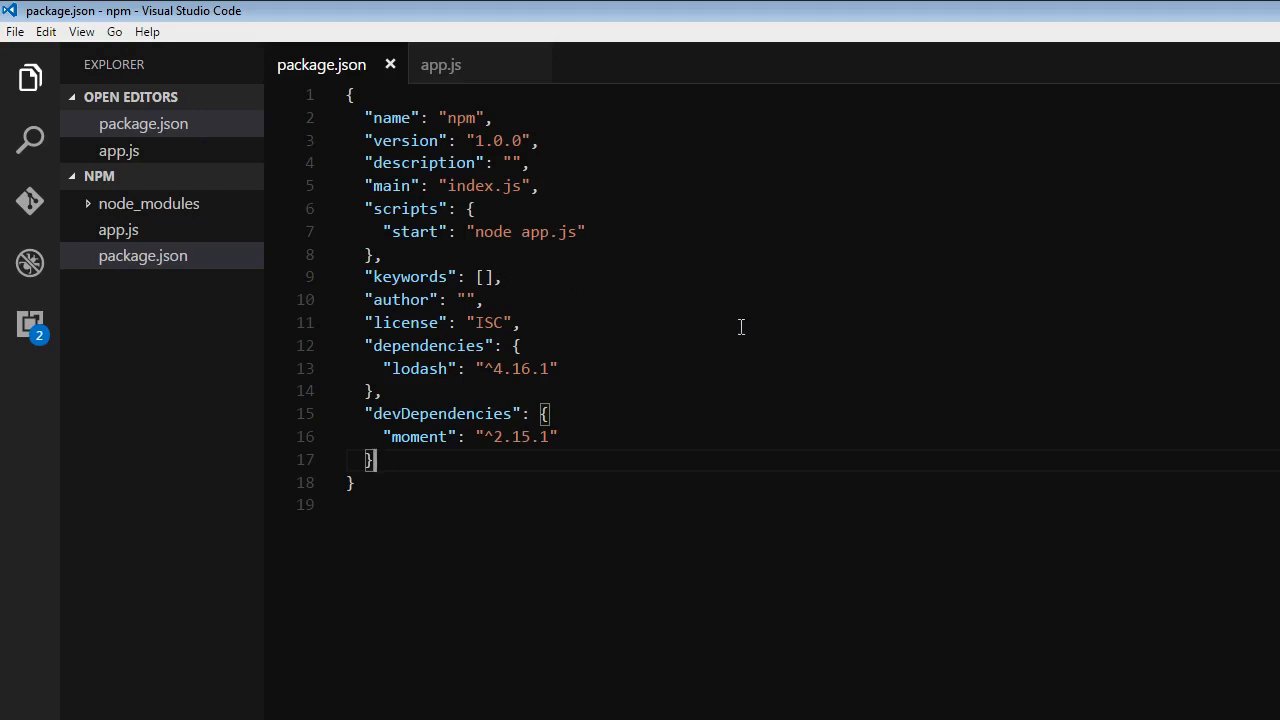
Change the start script to node index.js and select the lodash version value, unsaved.
click(530, 232)
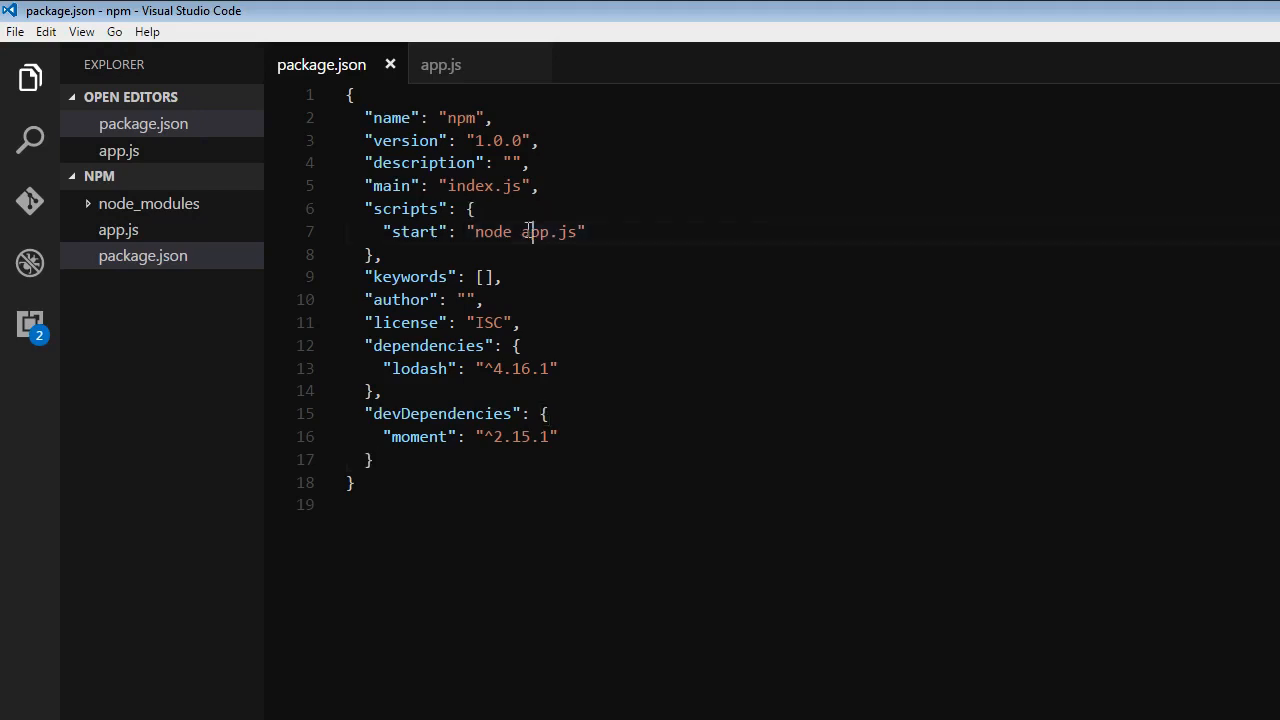
text(index.js)
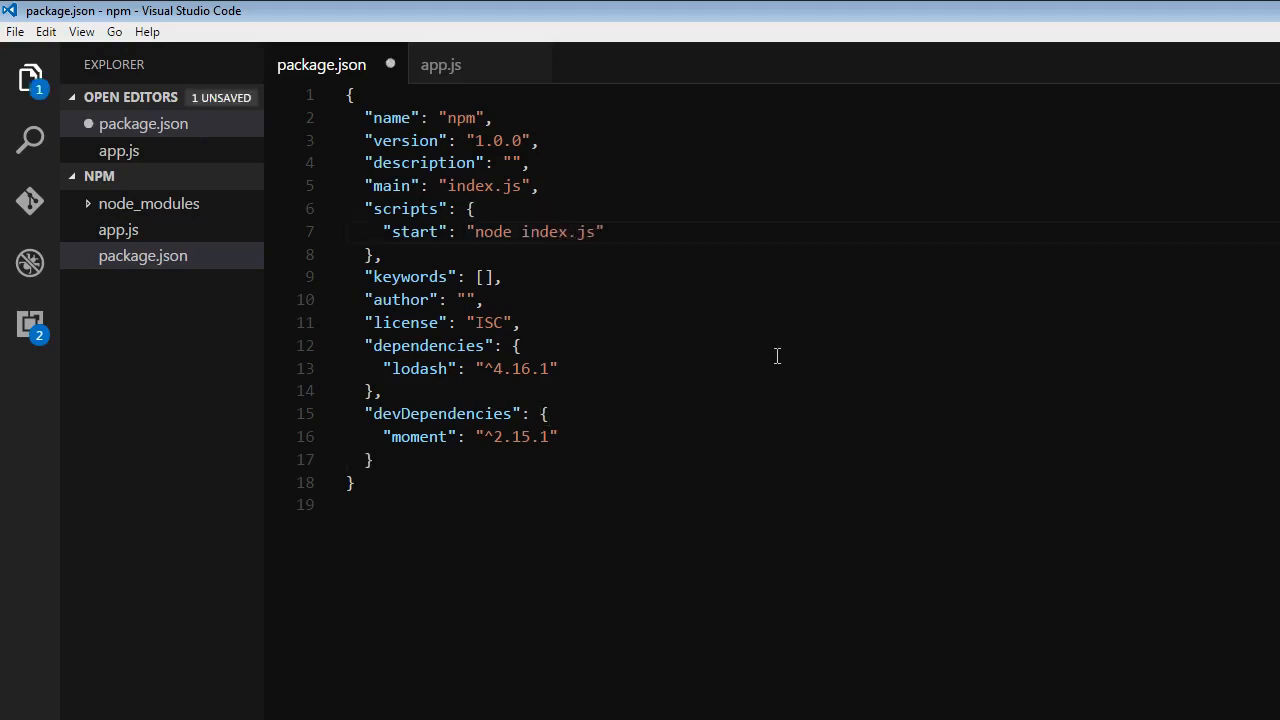
double_click(516, 368)
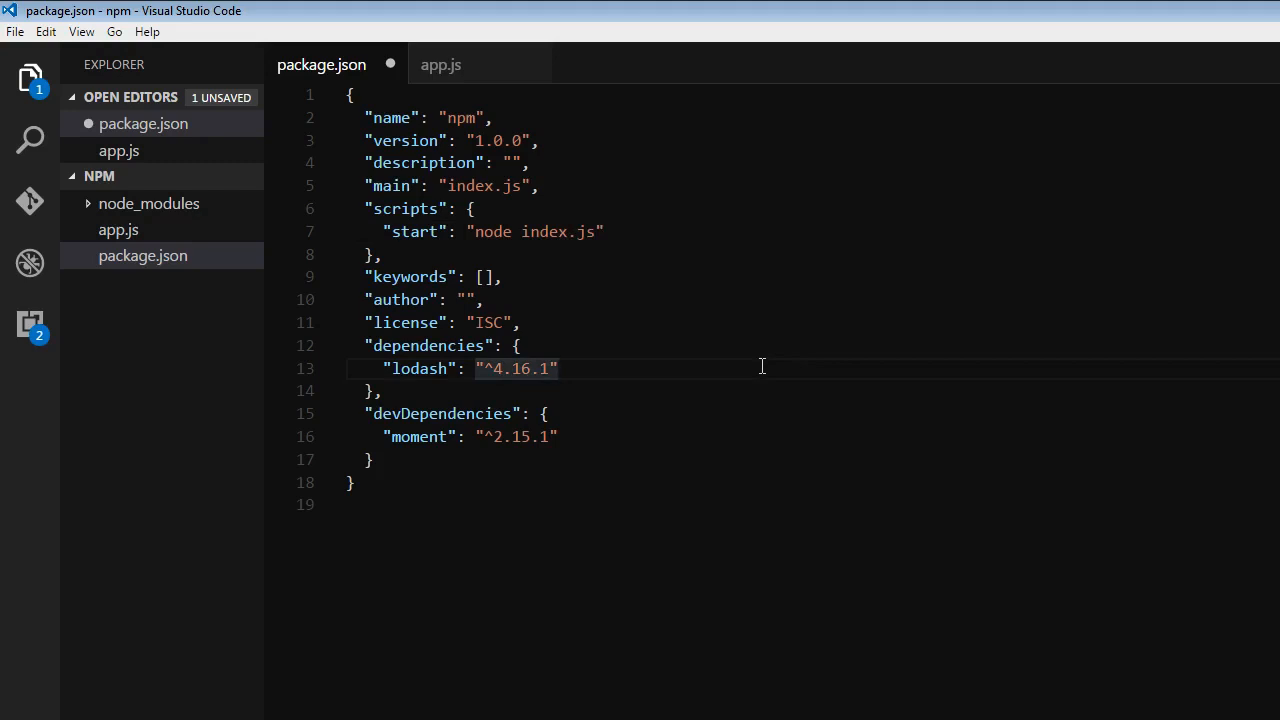
mouse_move(528, 268)
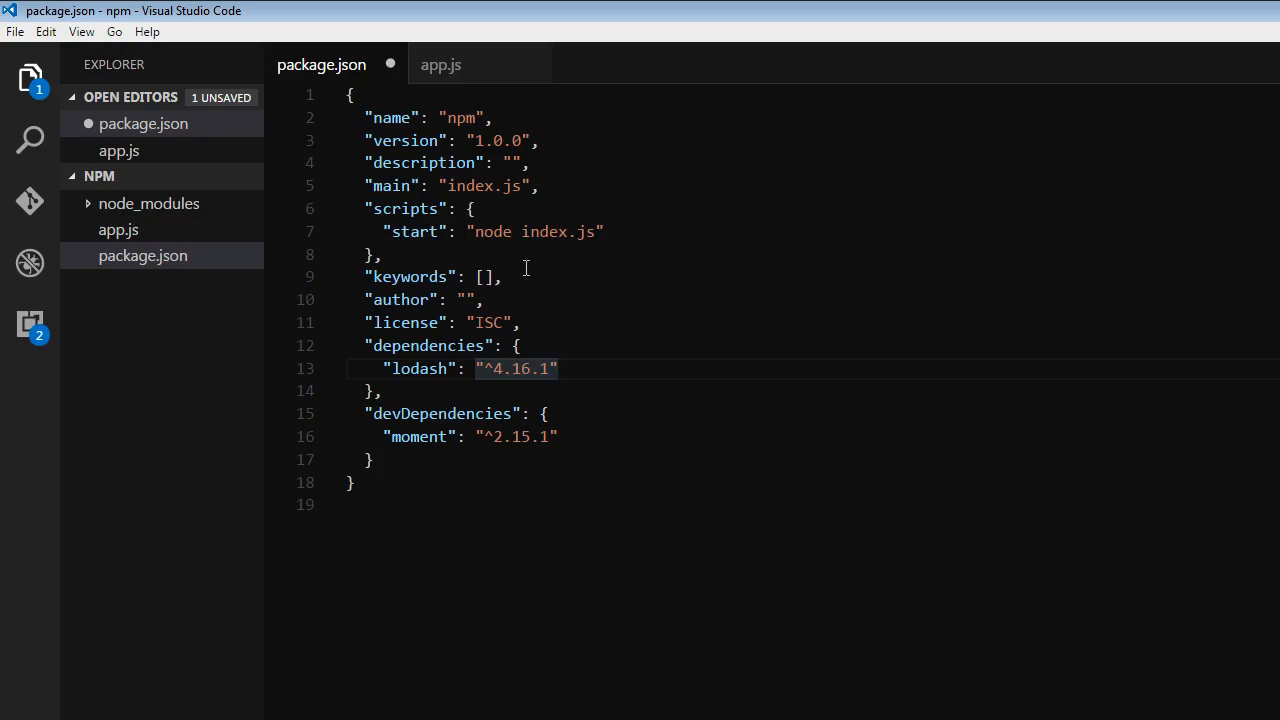
mouse_move(414, 232)
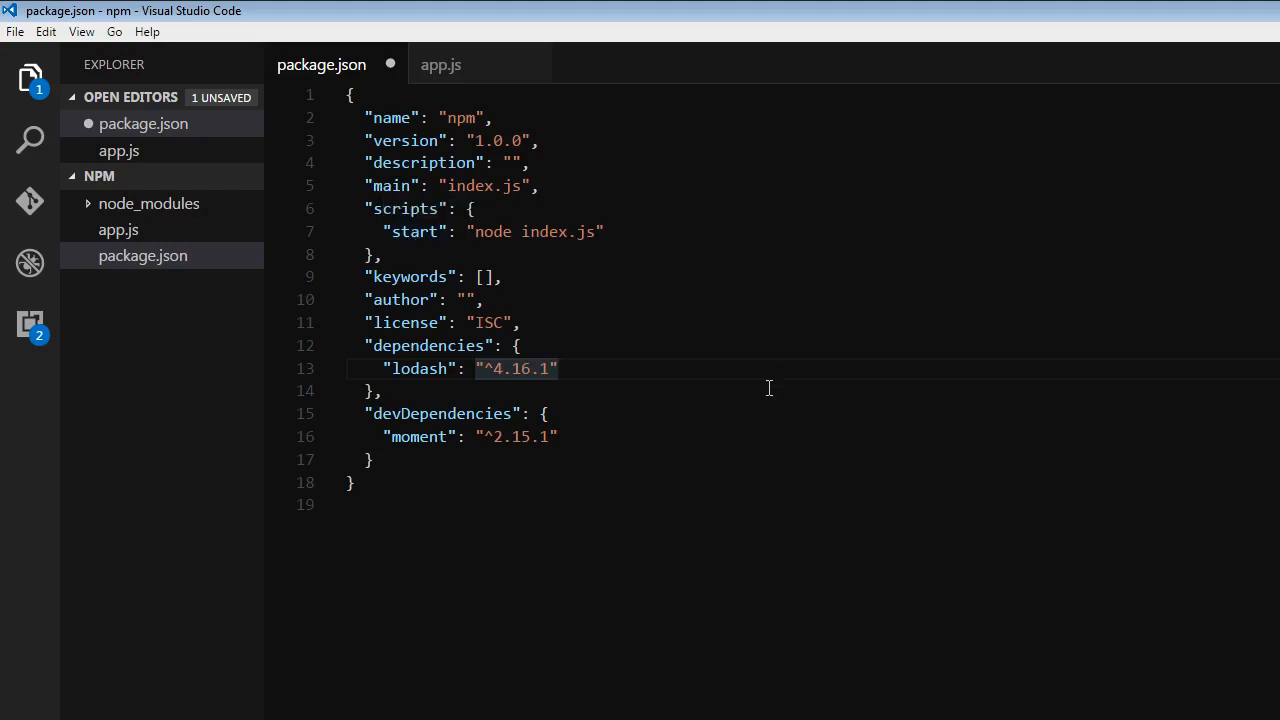
mouse_move(560, 242)
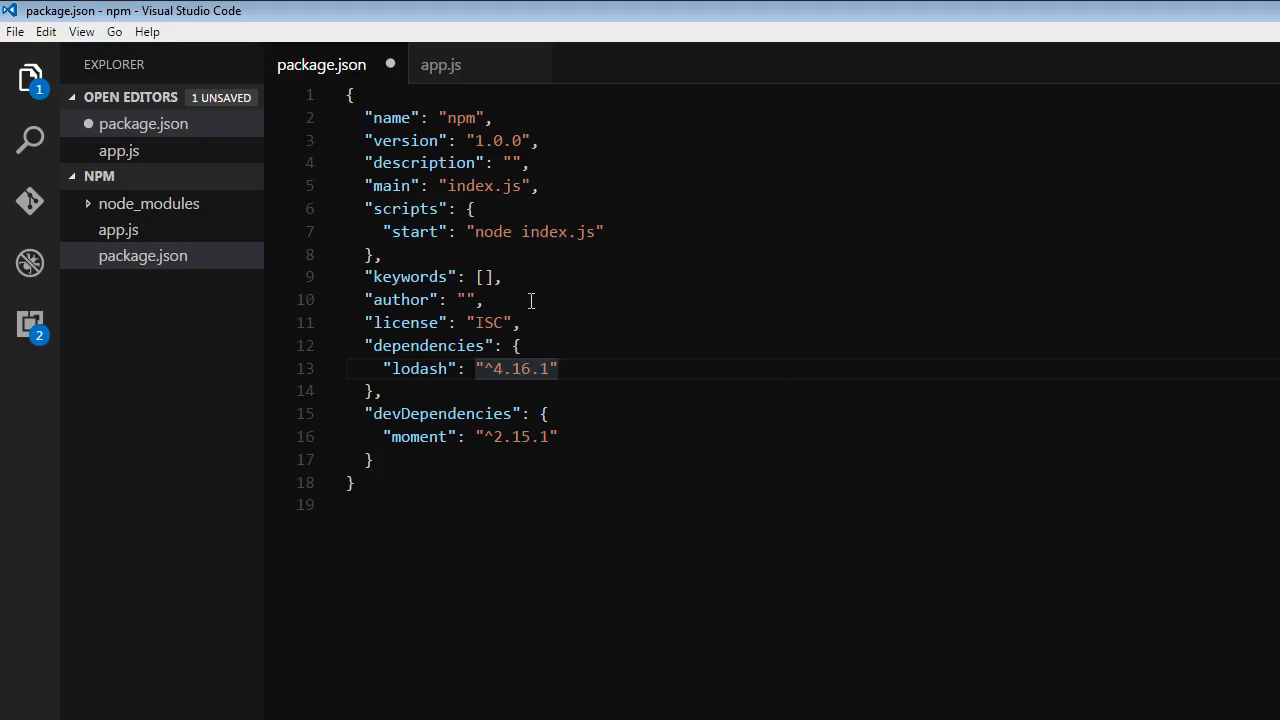
mouse_move(460, 248)
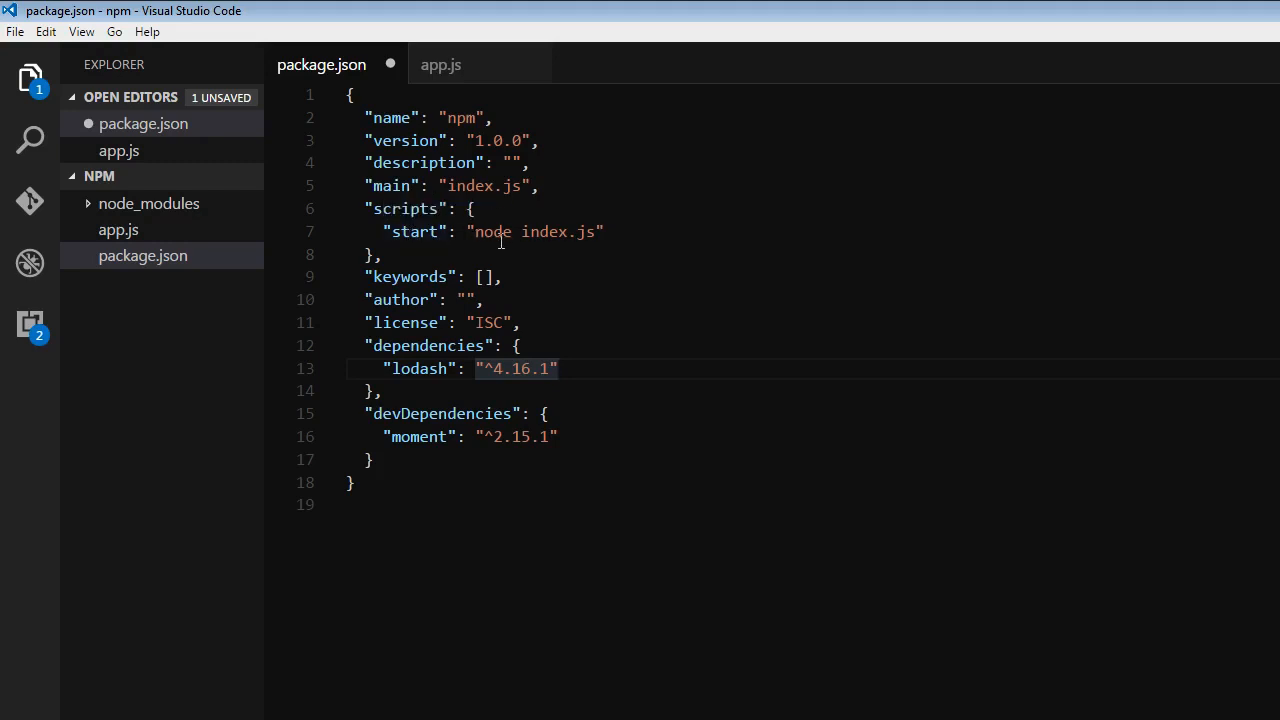
mouse_move(536, 232)
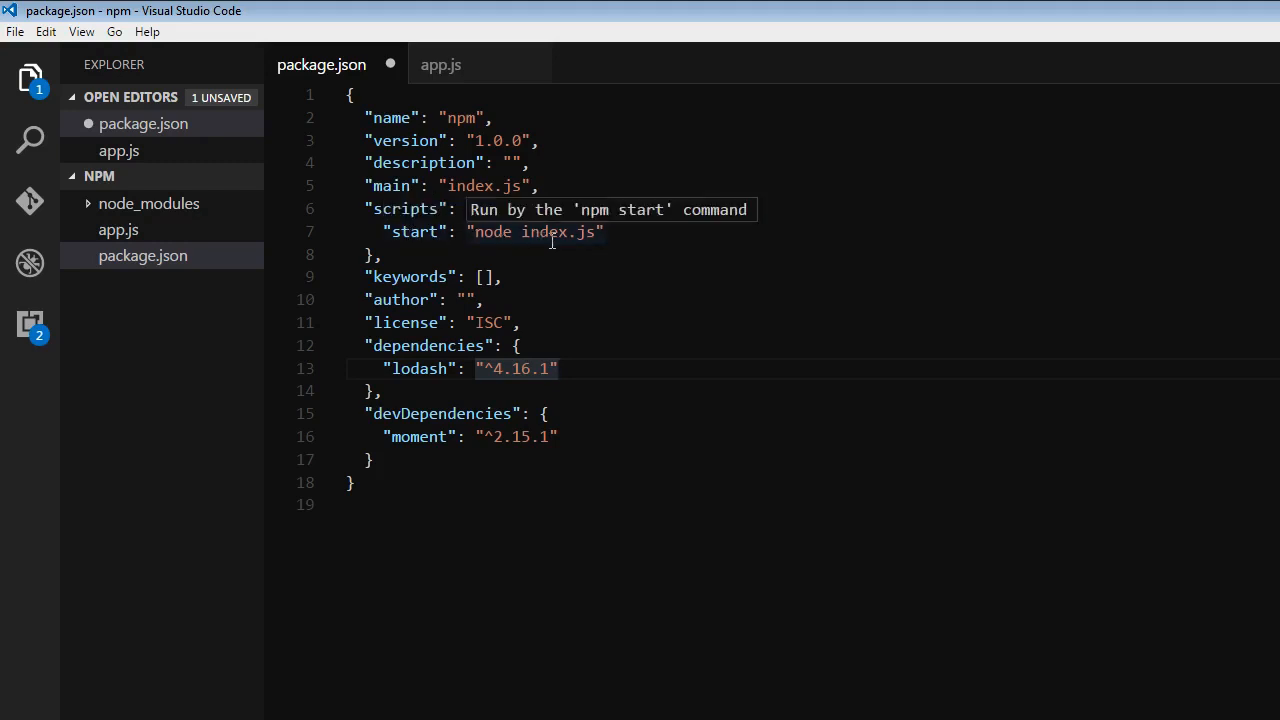
mouse_move(738, 320)
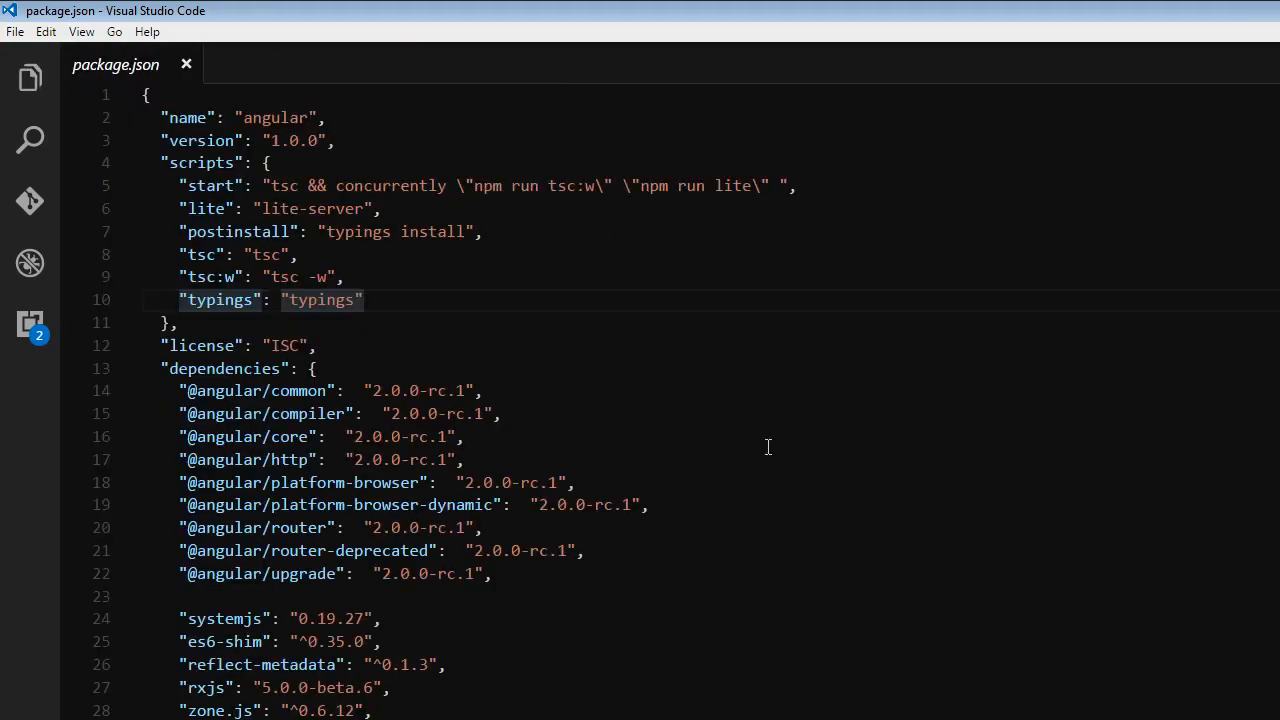
Show the Angular quick start package.json and select its start script running tsc with concurrent tsc:w and lite-server.
click(484, 390)
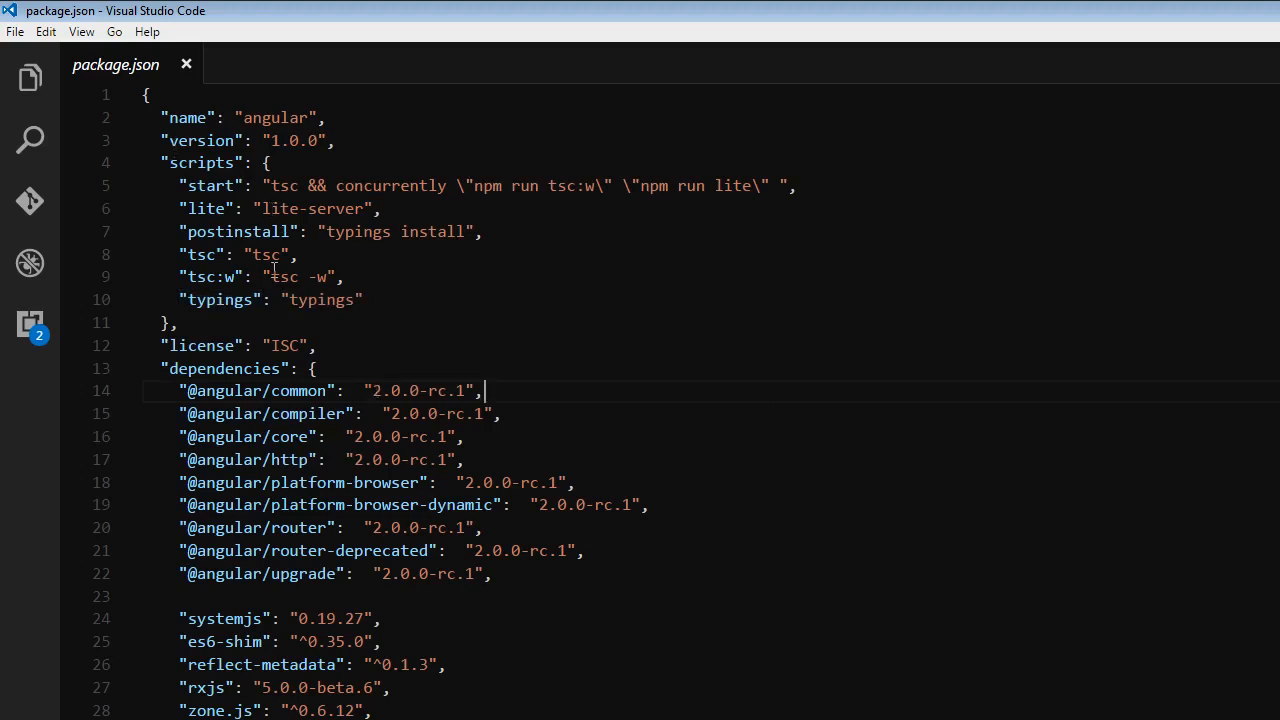
mouse_move(204, 162)
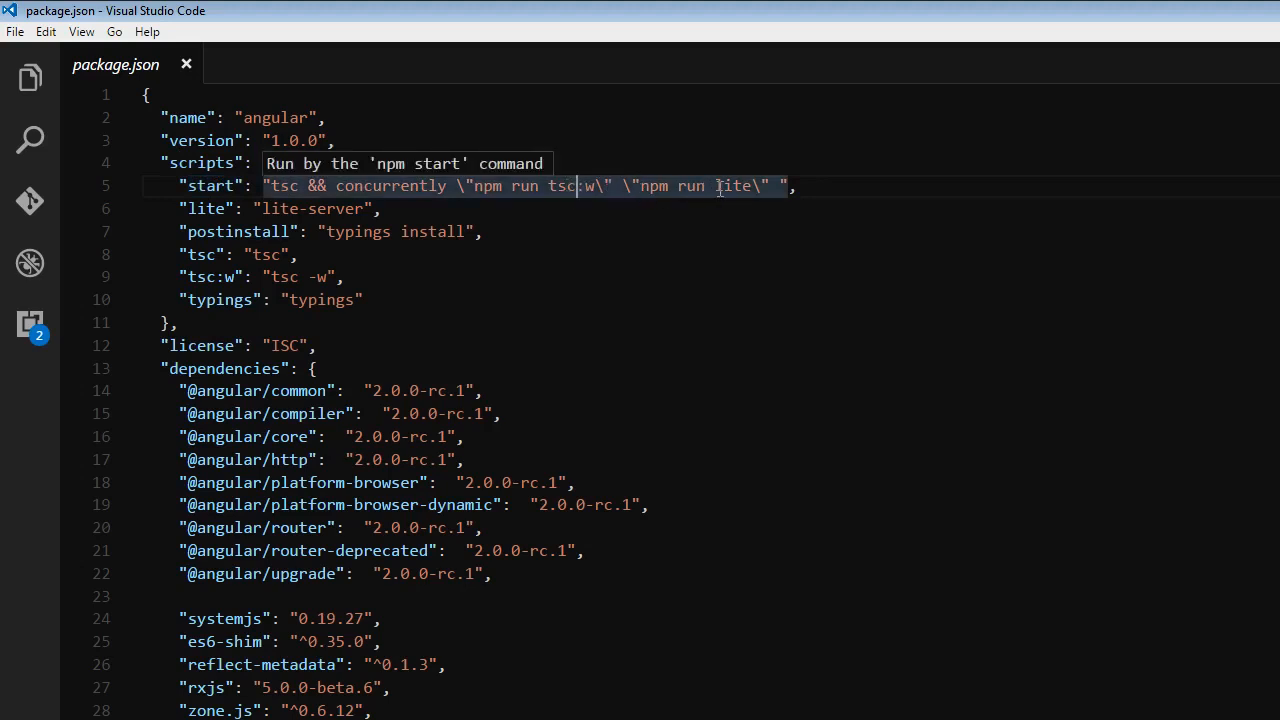
mouse_move(290, 204)
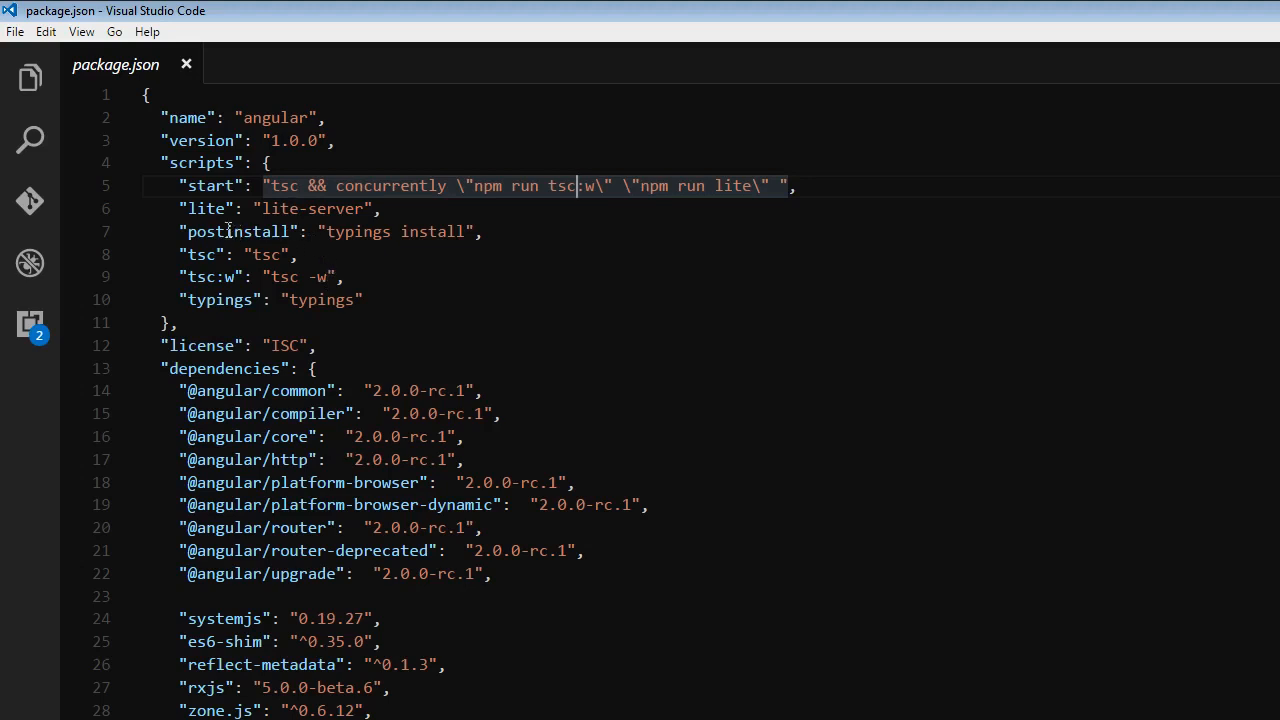
mouse_move(612, 528)
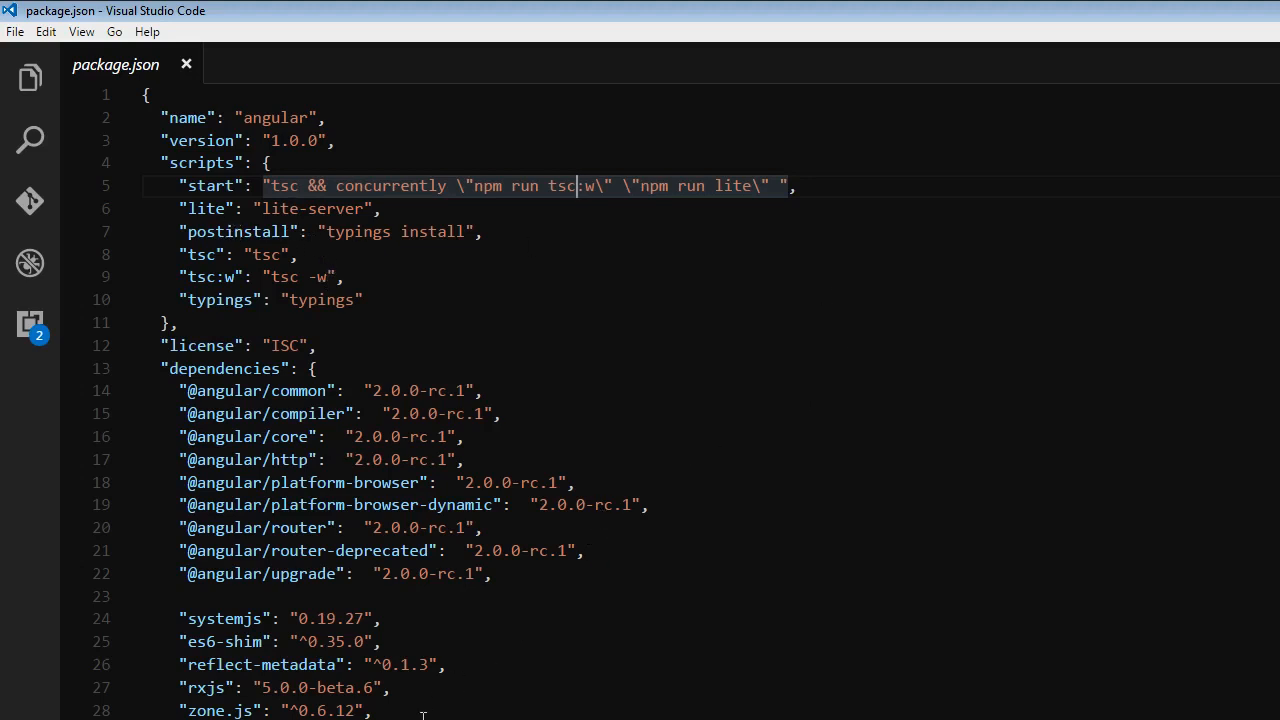
mouse_move(796, 452)
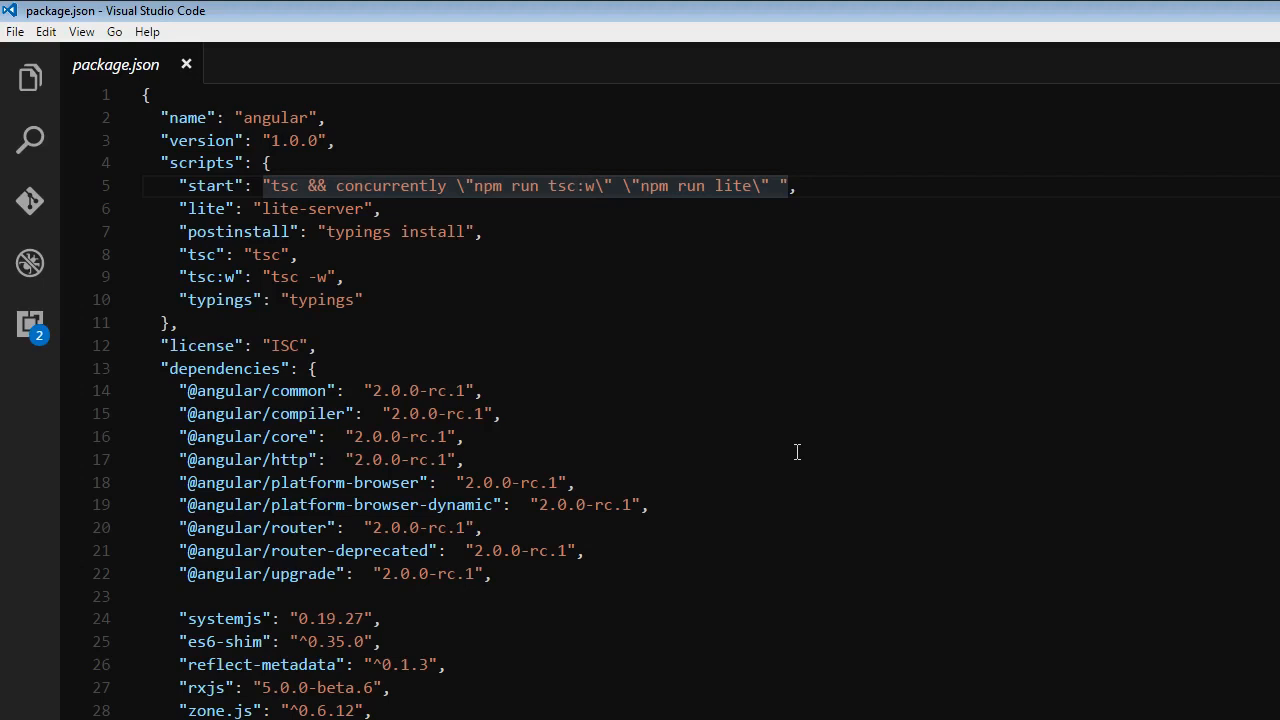
click(576, 184)
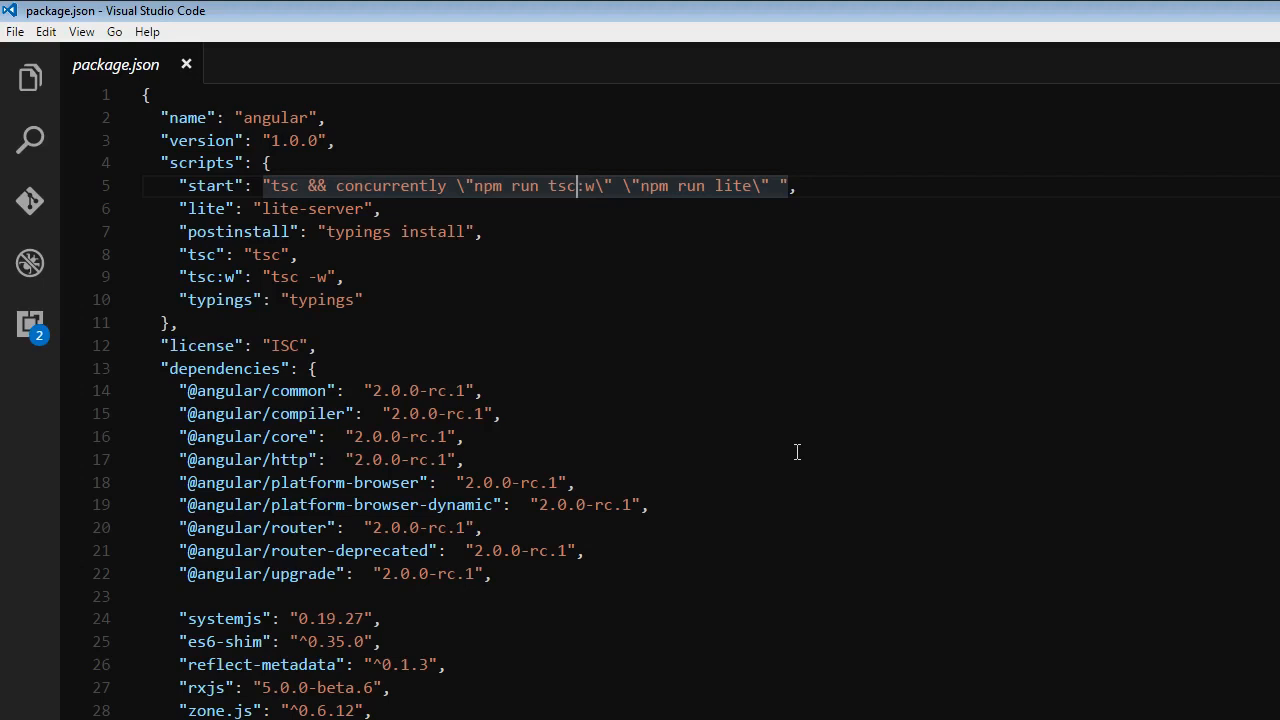